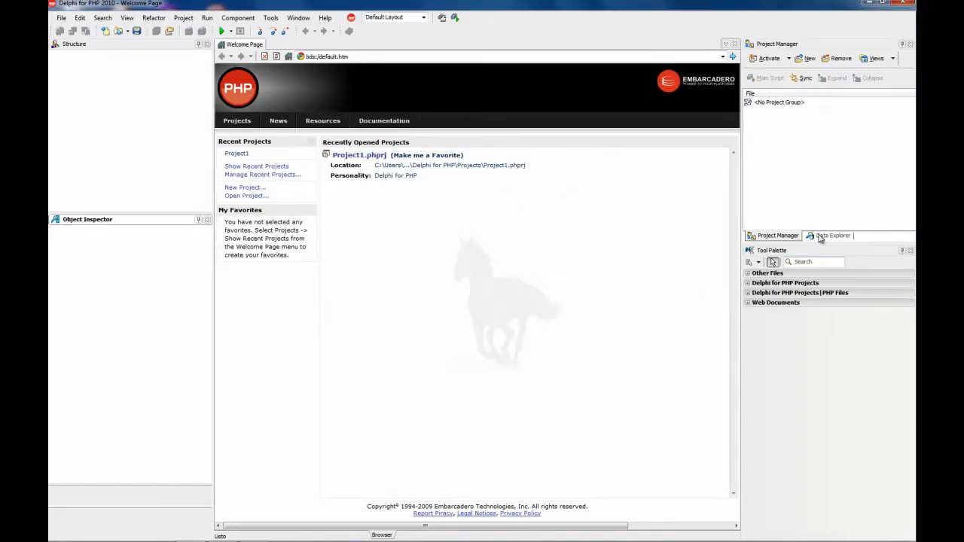
Edit the MySQL connection to use localhost, database zipcodes, user root.
{"action": "left_click", "coordinate": [832, 235]}
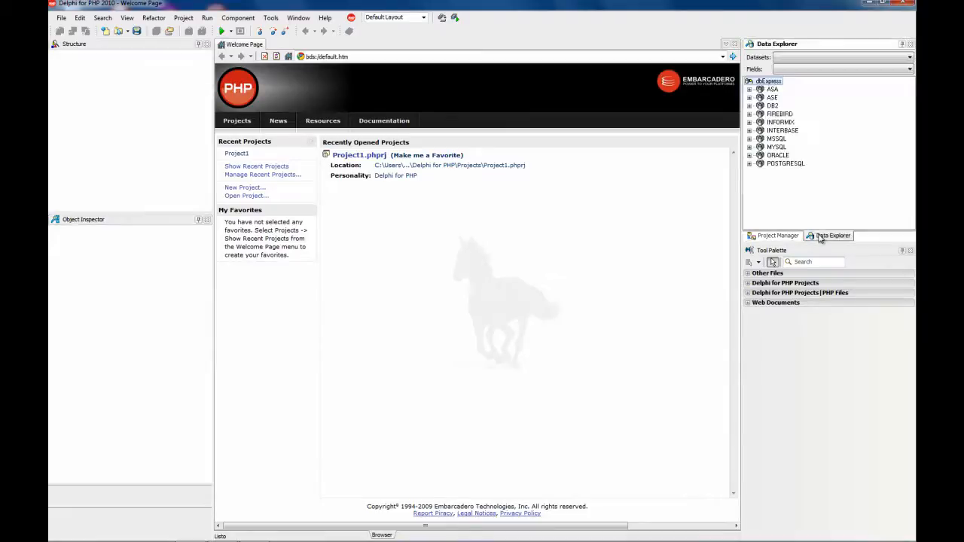
{"action": "mouse_move", "coordinate": [782, 187]}
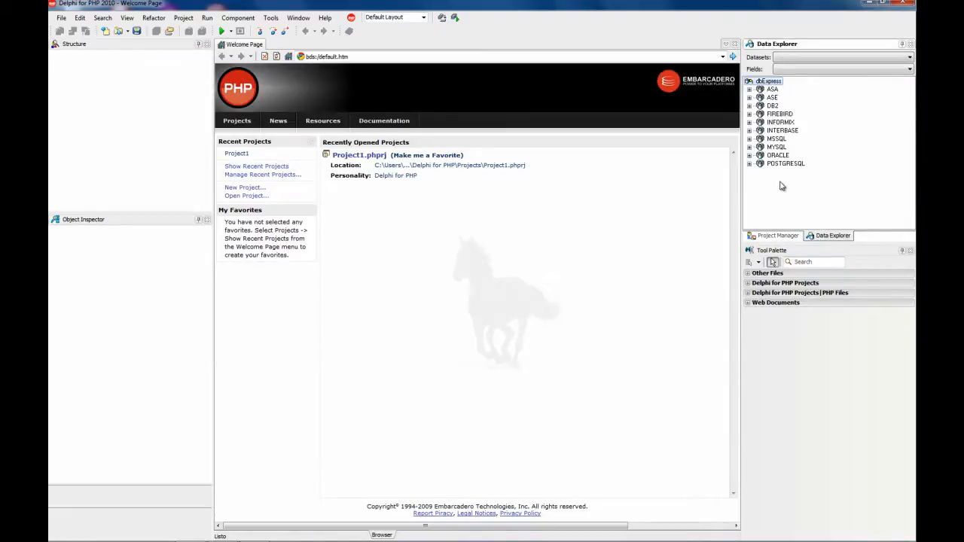
{"action": "left_click", "coordinate": [748, 147]}
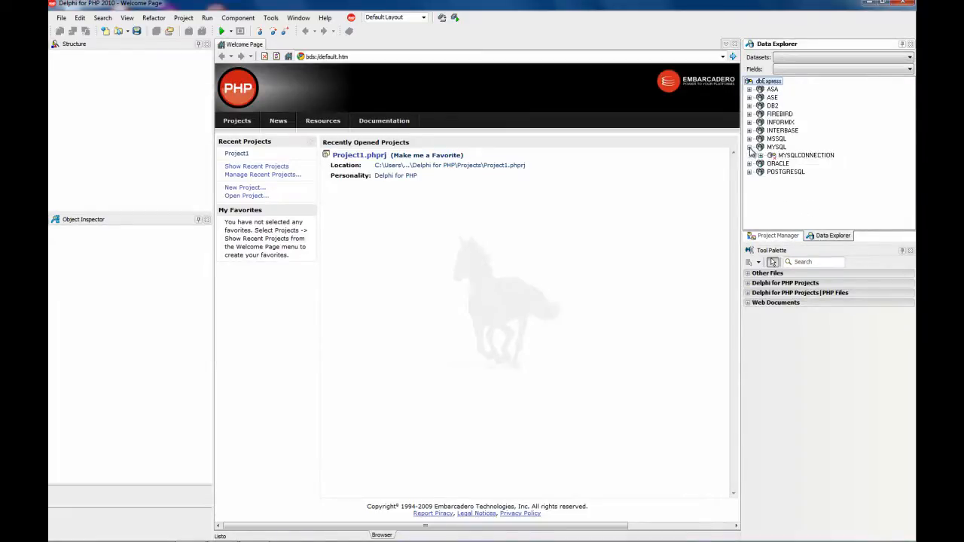
{"action": "right_click", "coordinate": [806, 155]}
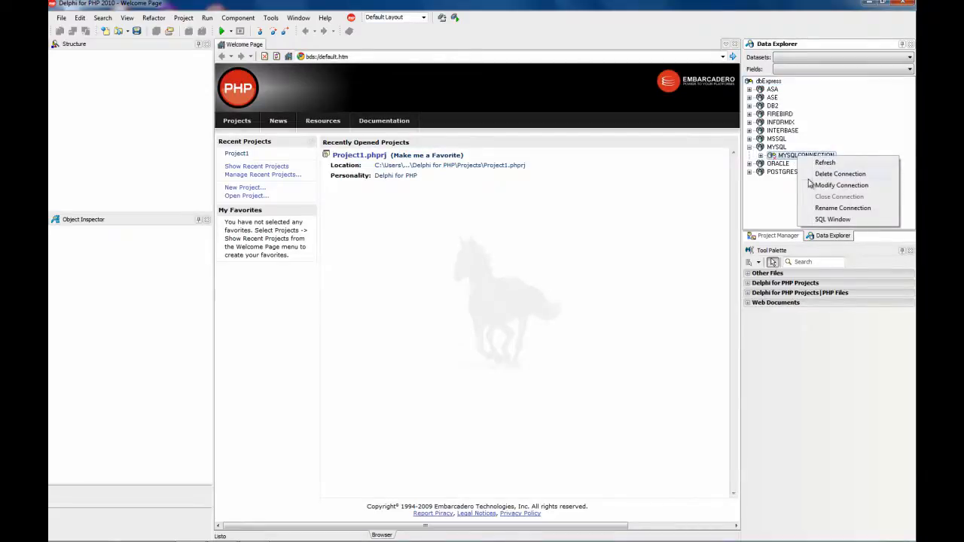
{"action": "left_click", "coordinate": [842, 183]}
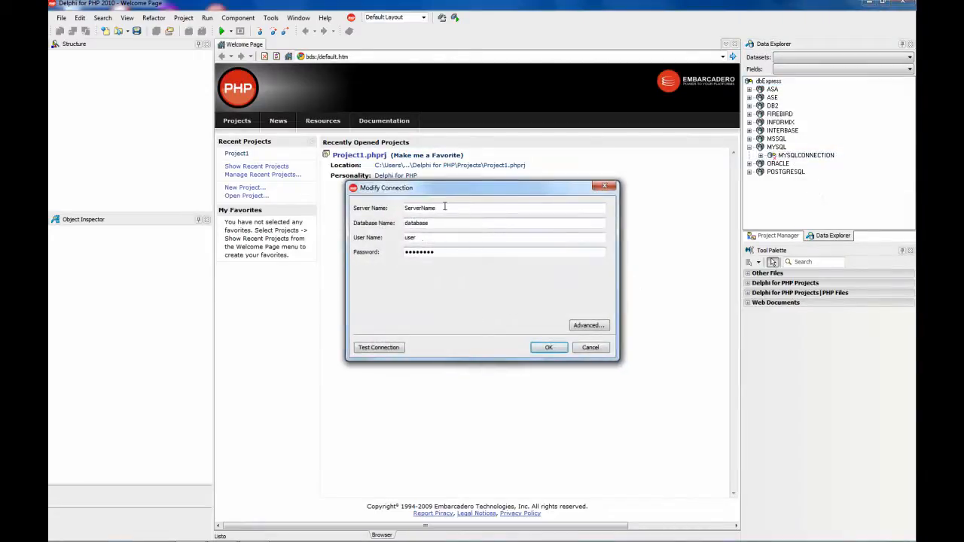
{"action": "type", "text": "localhost"}
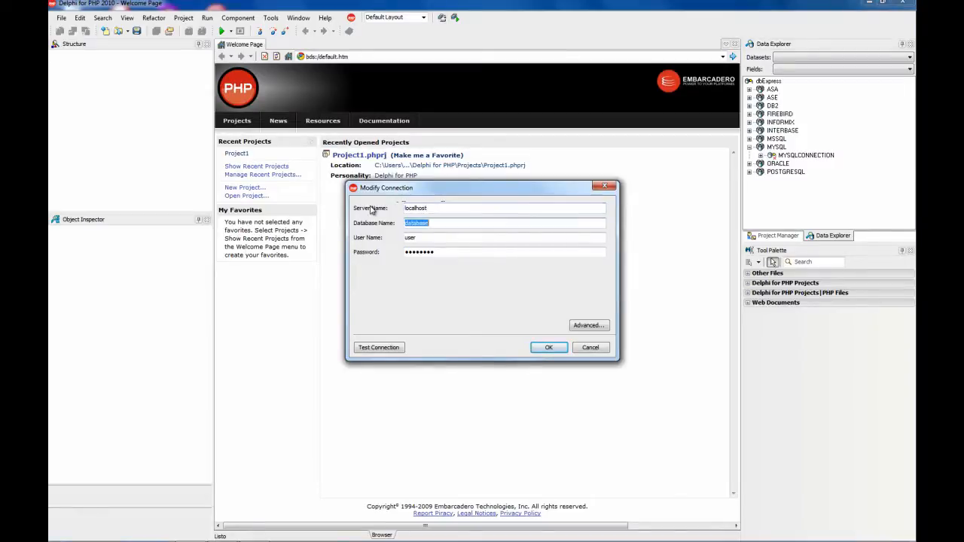
{"action": "type", "text": "zip_codes"}
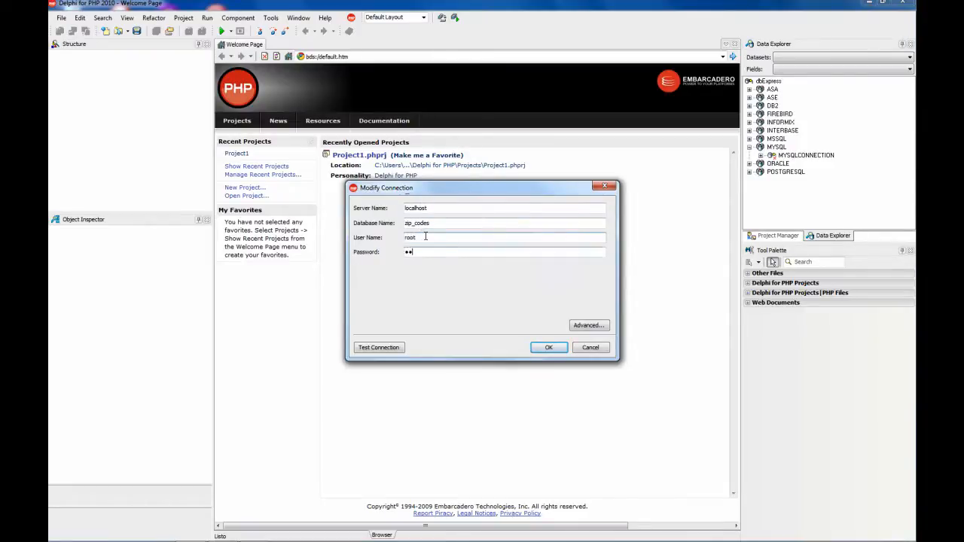
Test the connection, correct the unknown-database error, and confirm the test succeeds.
{"action": "left_click", "coordinate": [380, 347]}
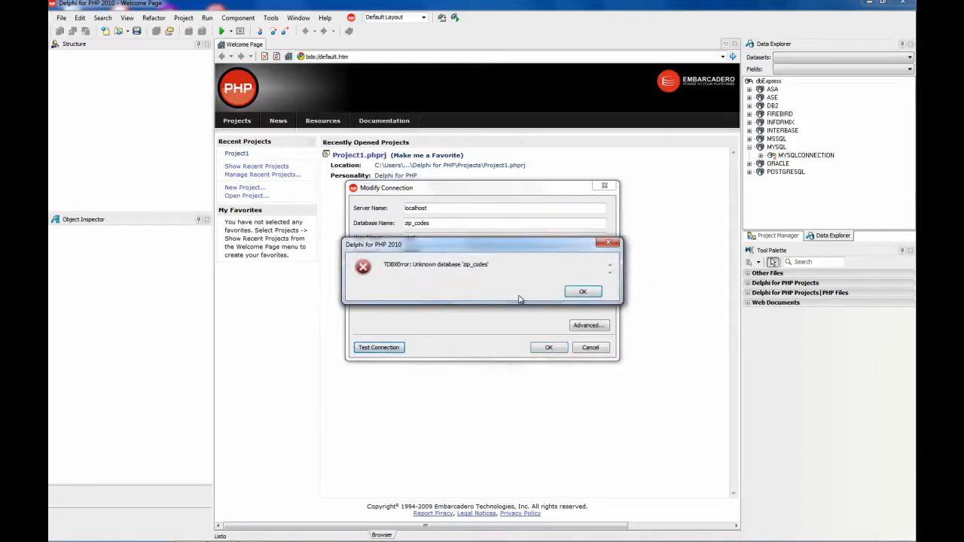
{"action": "left_click", "coordinate": [583, 292]}
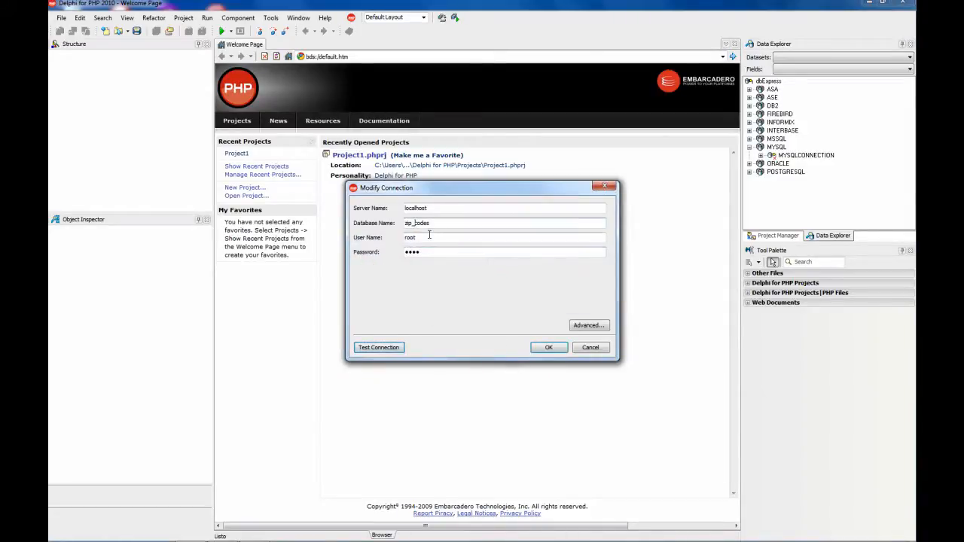
{"action": "left_click", "coordinate": [379, 347]}
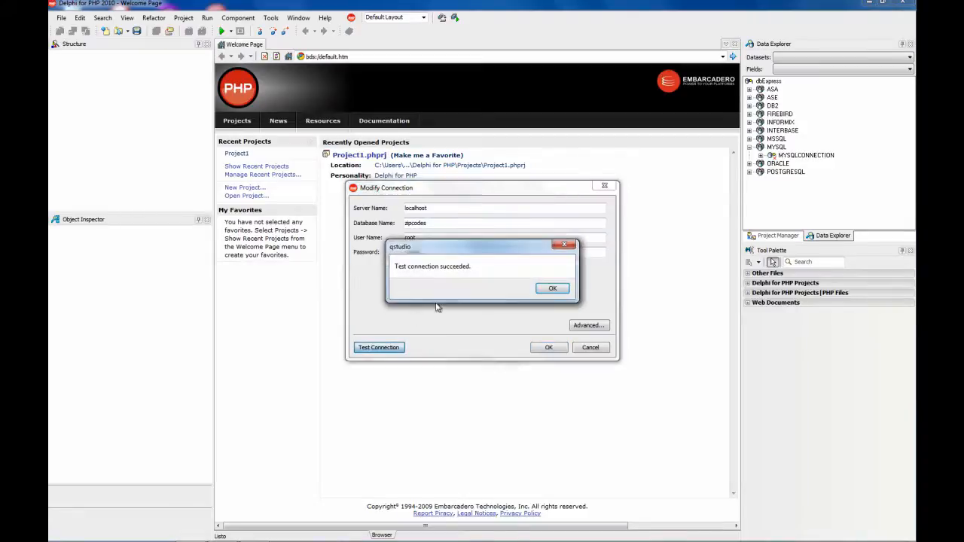
{"action": "left_click", "coordinate": [552, 289]}
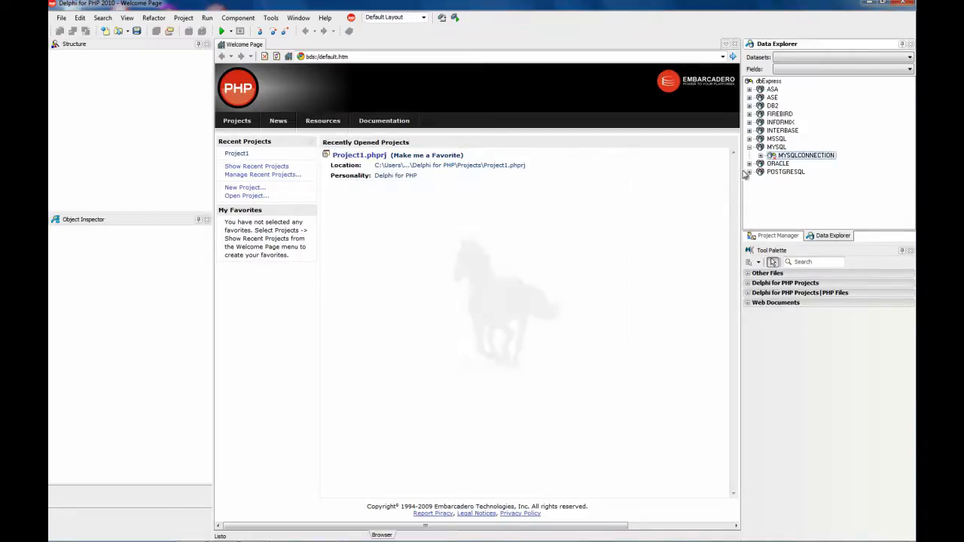
Expand the connection's tables and browse the zip_code table's rows.
{"action": "left_click", "coordinate": [753, 155]}
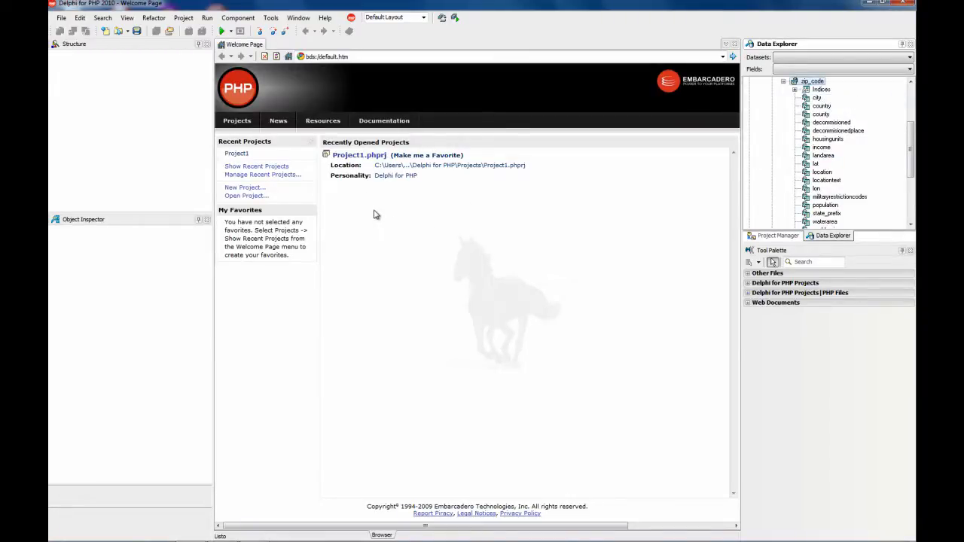
{"action": "double_click", "coordinate": [813, 81]}
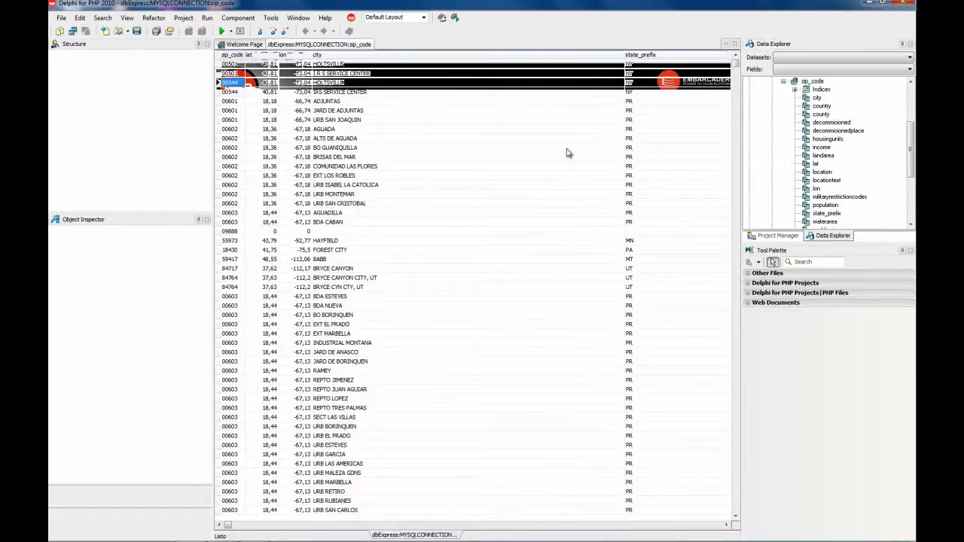
{"action": "left_click", "coordinate": [263, 112]}
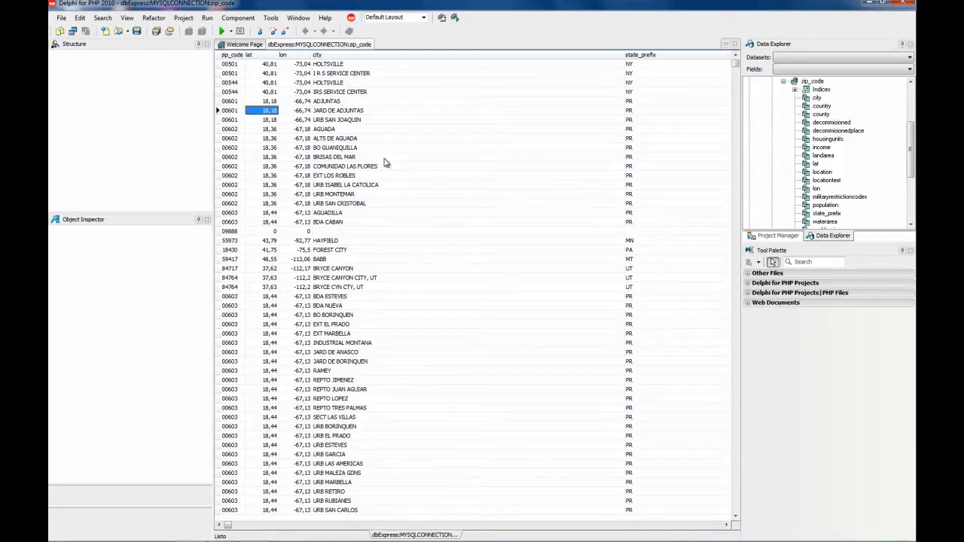
{"action": "mouse_move", "coordinate": [403, 73]}
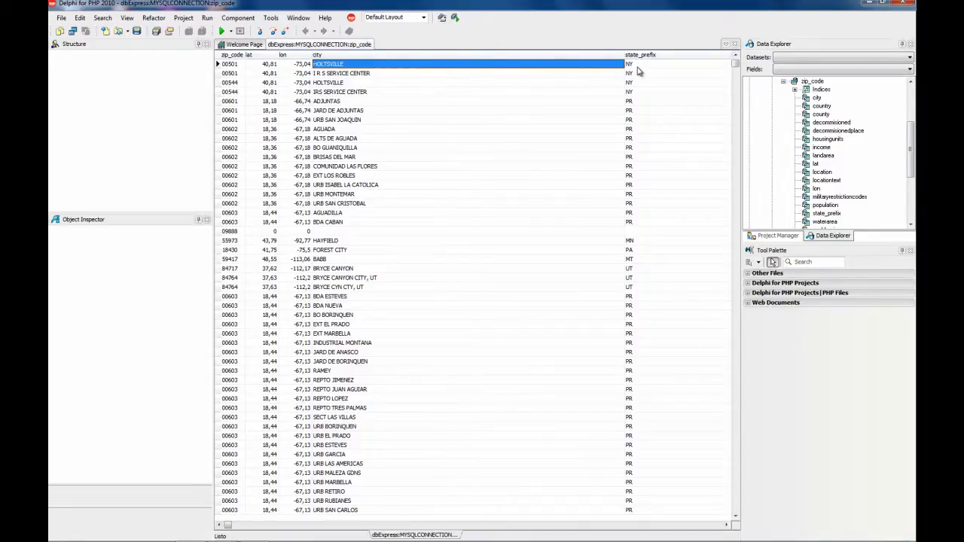
{"action": "mouse_move", "coordinate": [393, 179]}
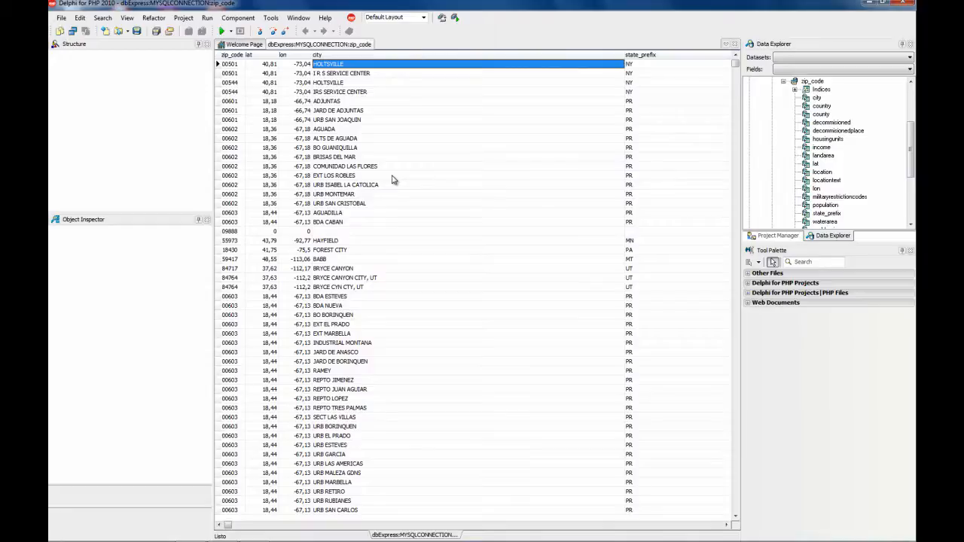
{"action": "mouse_move", "coordinate": [654, 110]}
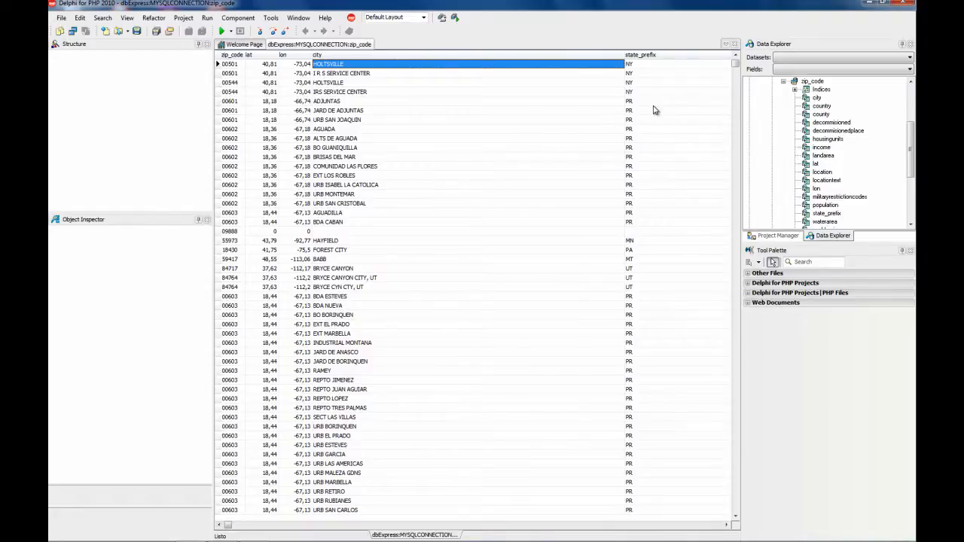
{"action": "mouse_move", "coordinate": [348, 114]}
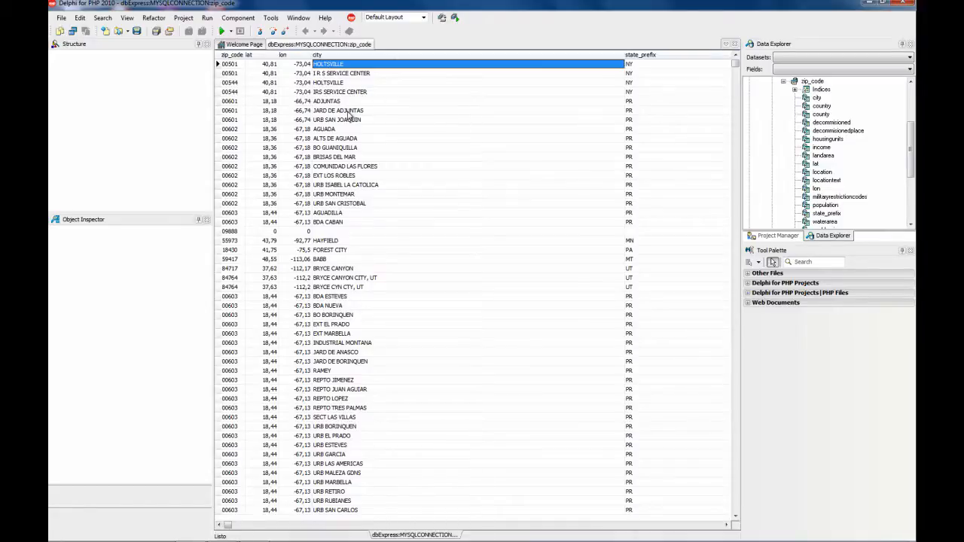
{"action": "mouse_move", "coordinate": [387, 112]}
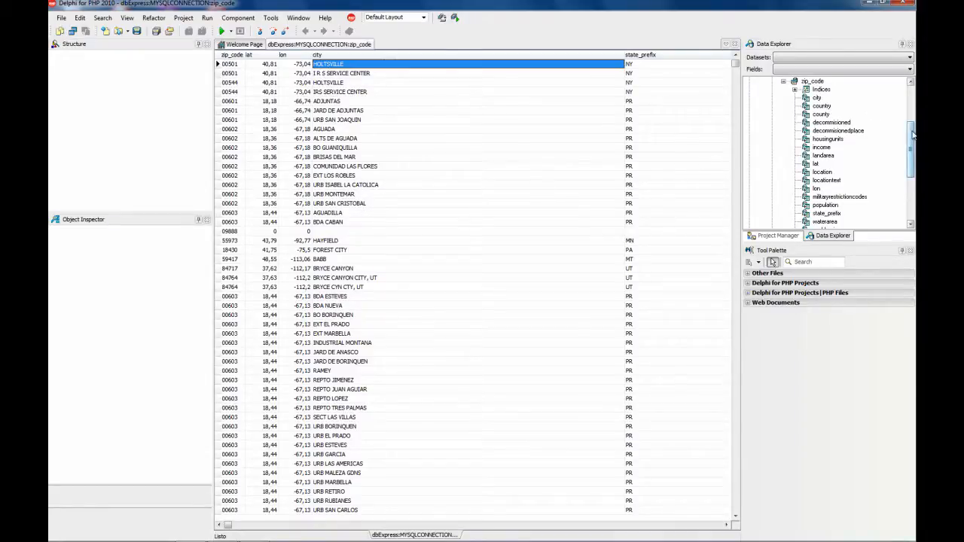
Build a query on zip_code outputting state_prefix grouped and sorted ascending.
{"action": "right_click", "coordinate": [798, 89]}
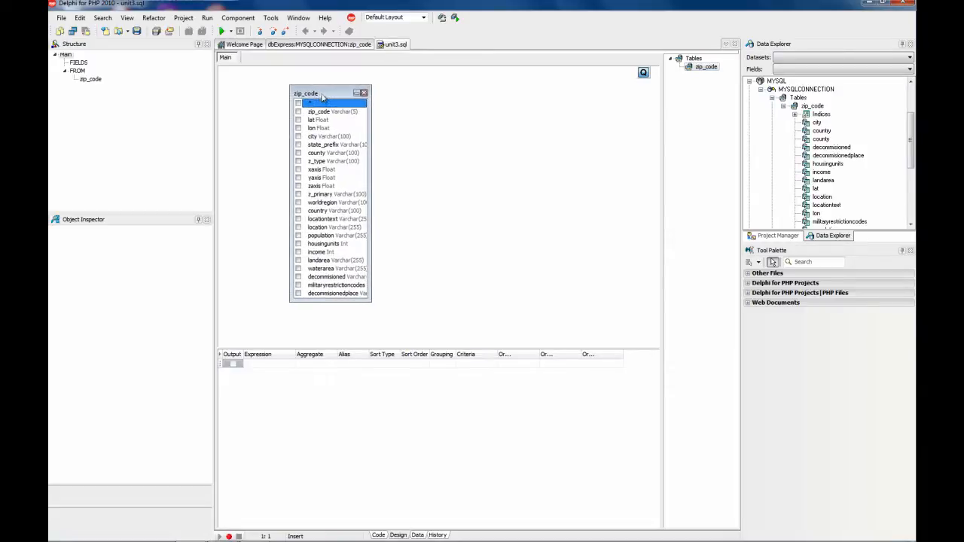
{"action": "left_click", "coordinate": [298, 145]}
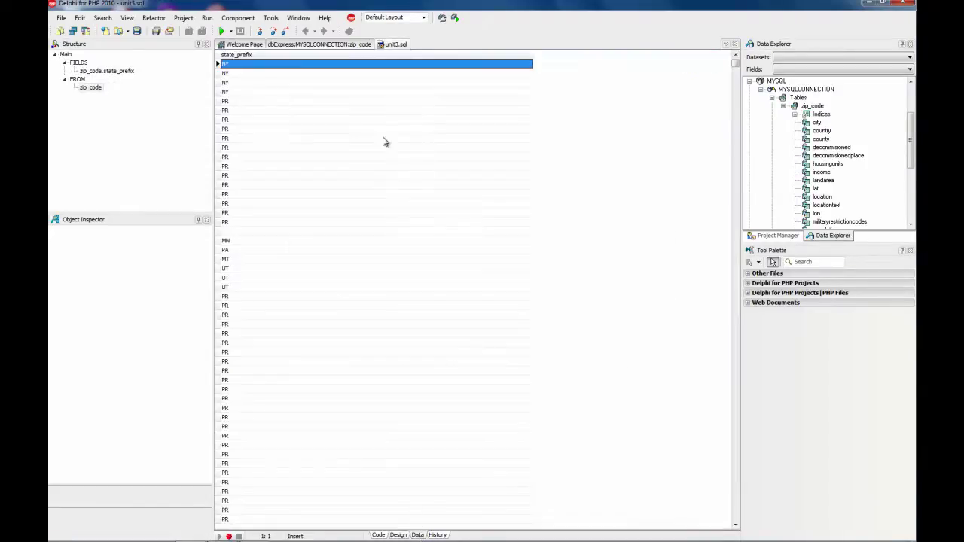
{"action": "left_click", "coordinate": [394, 536]}
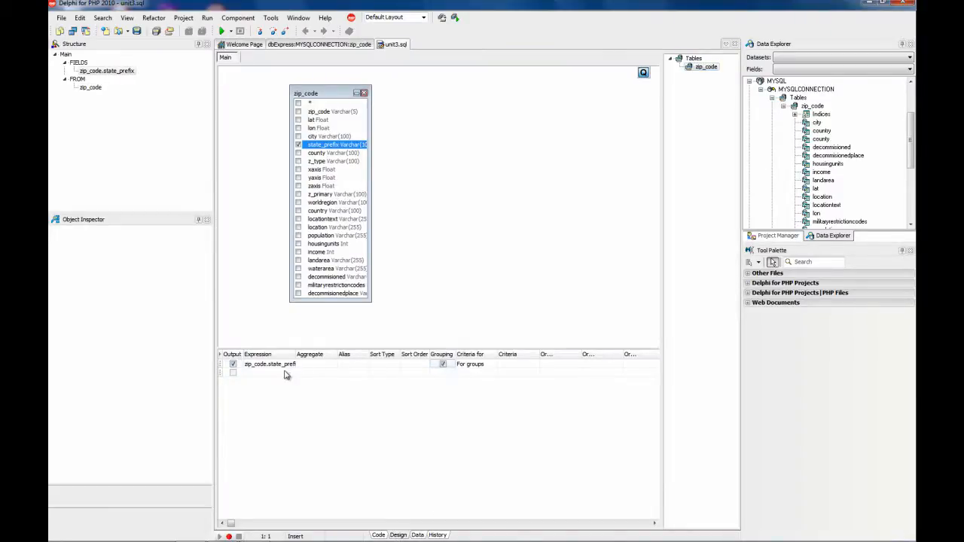
{"action": "left_click", "coordinate": [395, 363]}
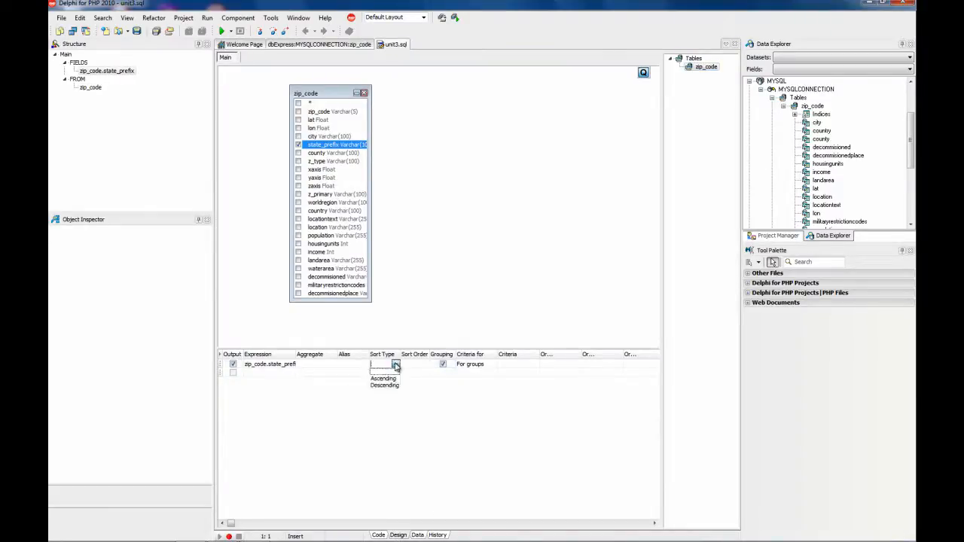
{"action": "left_click", "coordinate": [382, 377]}
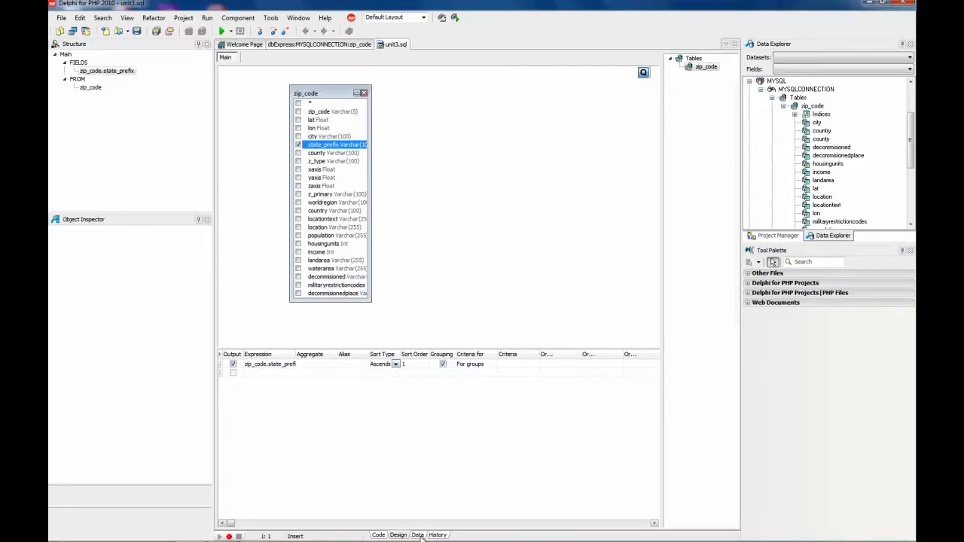
Run the query, check the end of the state list, and view the generated SQL.
{"action": "left_click", "coordinate": [412, 536]}
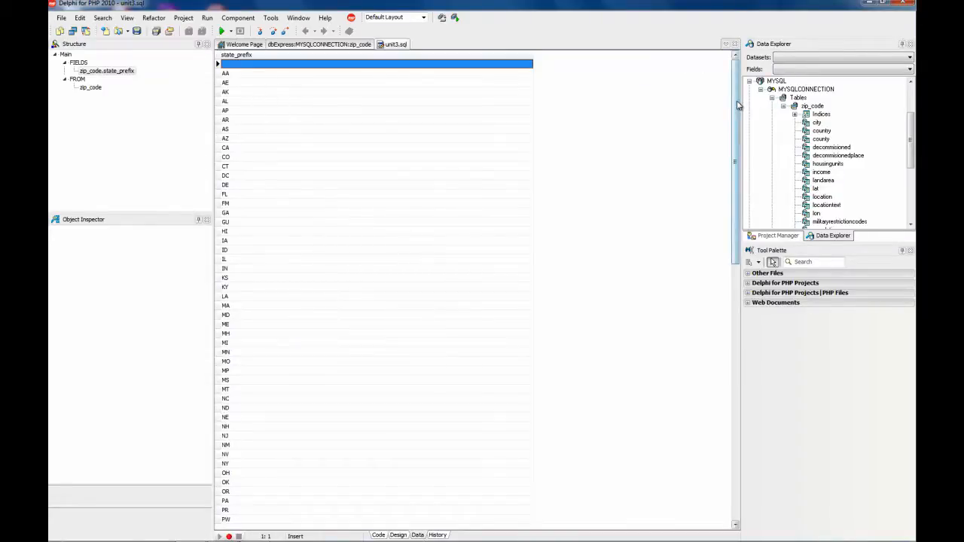
{"action": "left_click", "coordinate": [335, 333]}
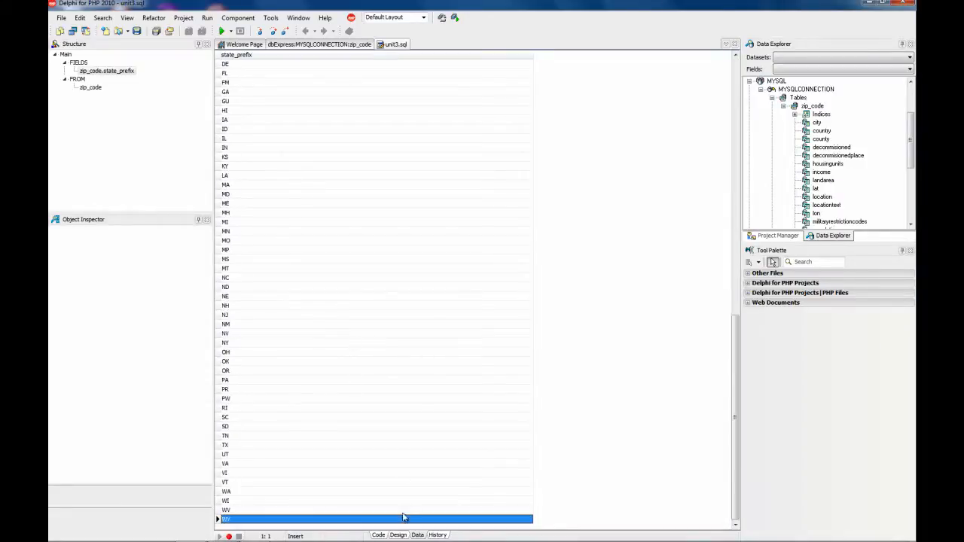
{"action": "left_click", "coordinate": [379, 536]}
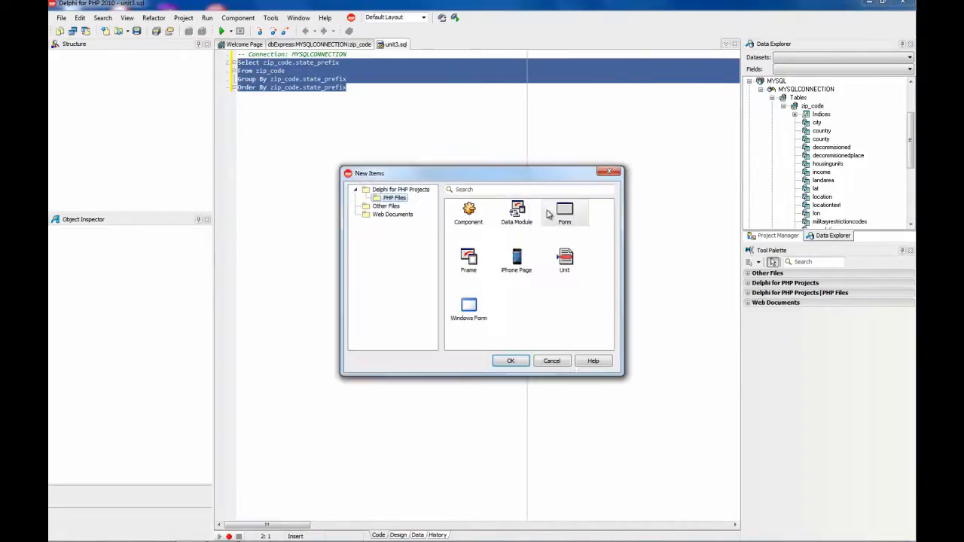
Add a Query on dbzipcodes1, set Active true, and load the state_prefix SELECT as its SQL.
{"action": "left_click", "coordinate": [551, 362]}
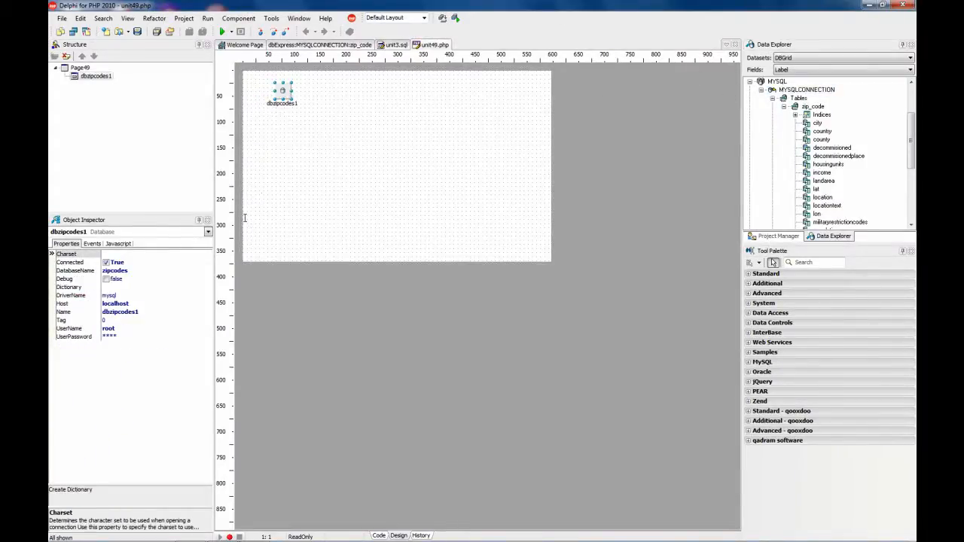
{"action": "mouse_move", "coordinate": [588, 177]}
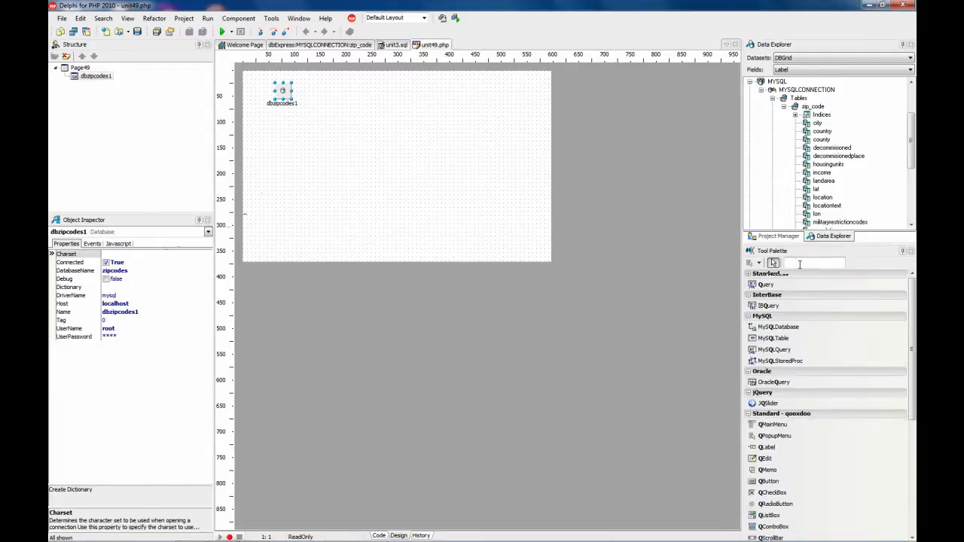
{"action": "type", "text": "qu"}
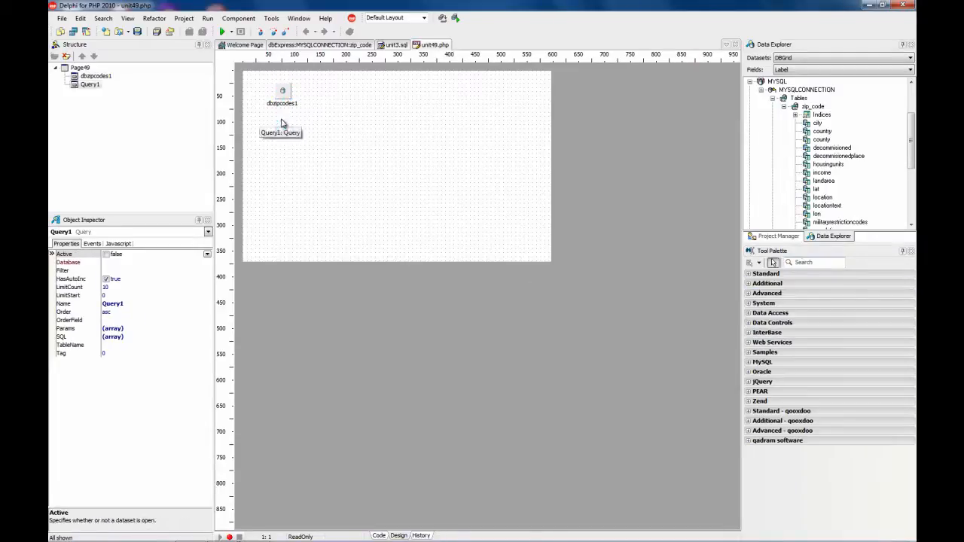
{"action": "left_click", "coordinate": [280, 121]}
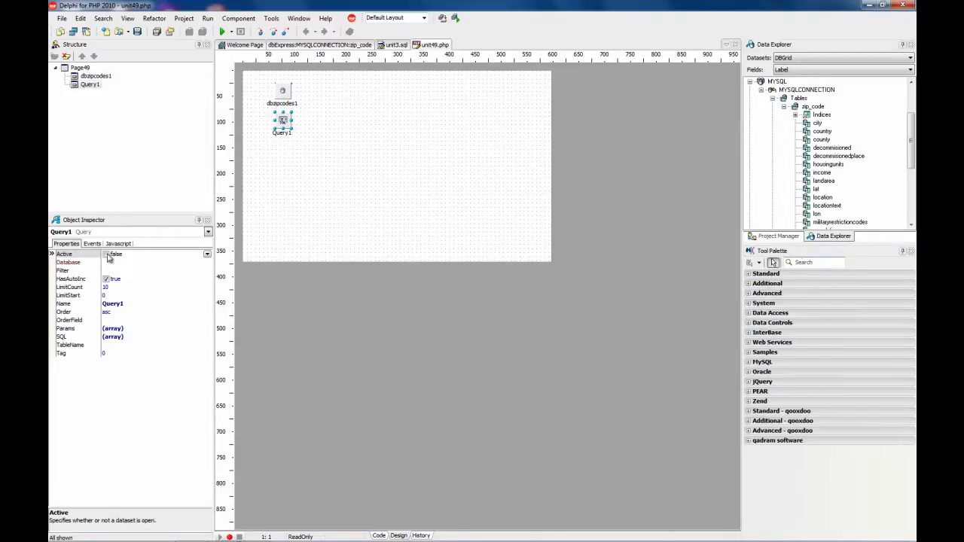
{"action": "left_click", "coordinate": [105, 253]}
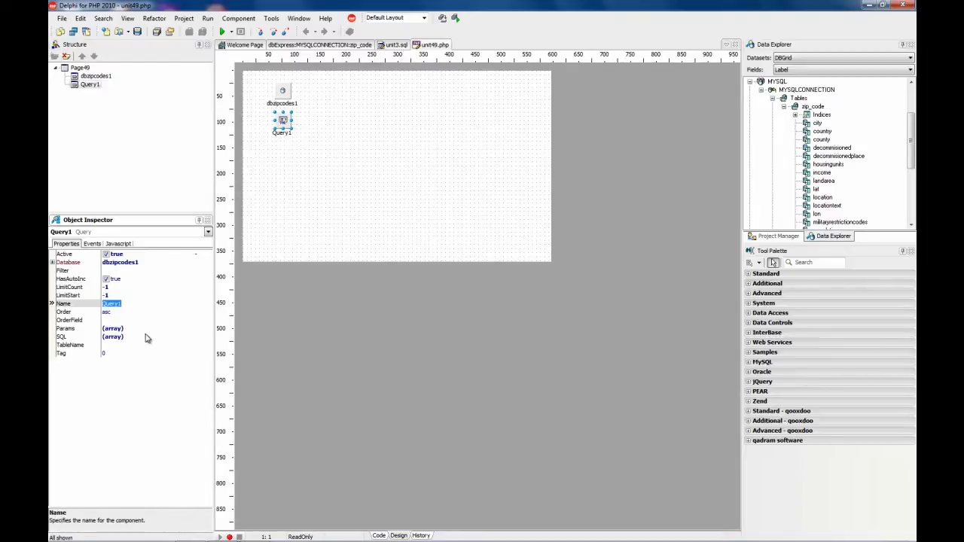
{"action": "left_click", "coordinate": [206, 337]}
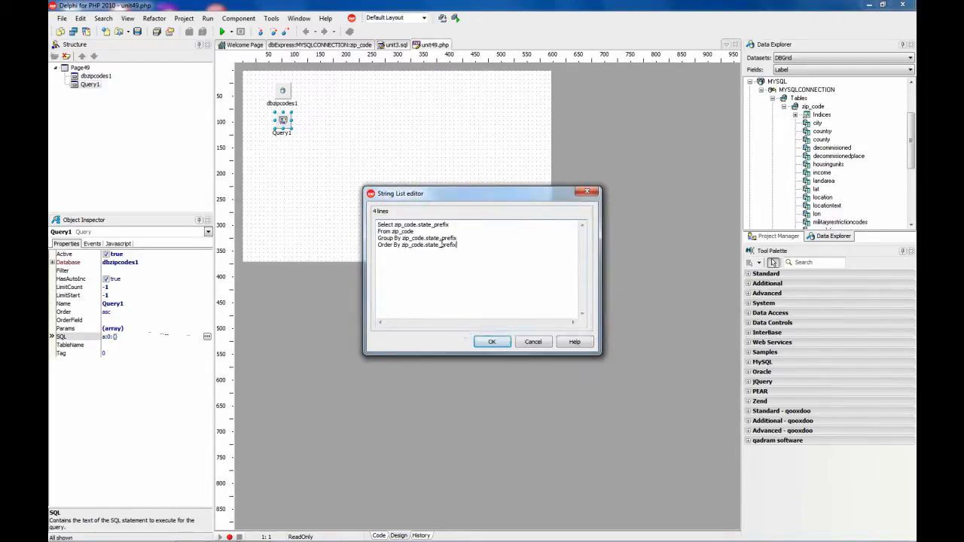
{"action": "left_click", "coordinate": [491, 340]}
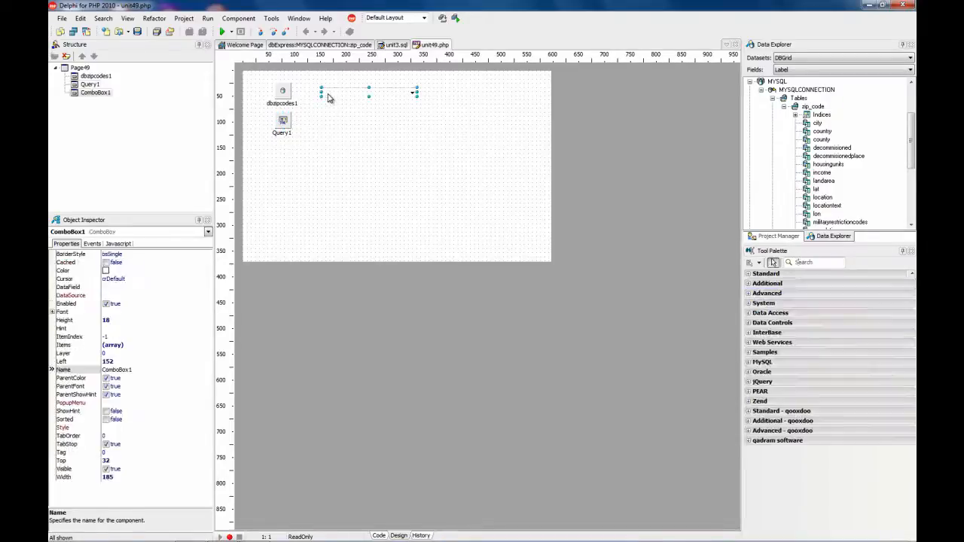
Stretch ComboBox1 across the page and start its OnBeforeShow handler with Items->Clear().
{"action": "left_click_drag", "start_coordinate": [368, 92], "coordinate": [376, 99]}
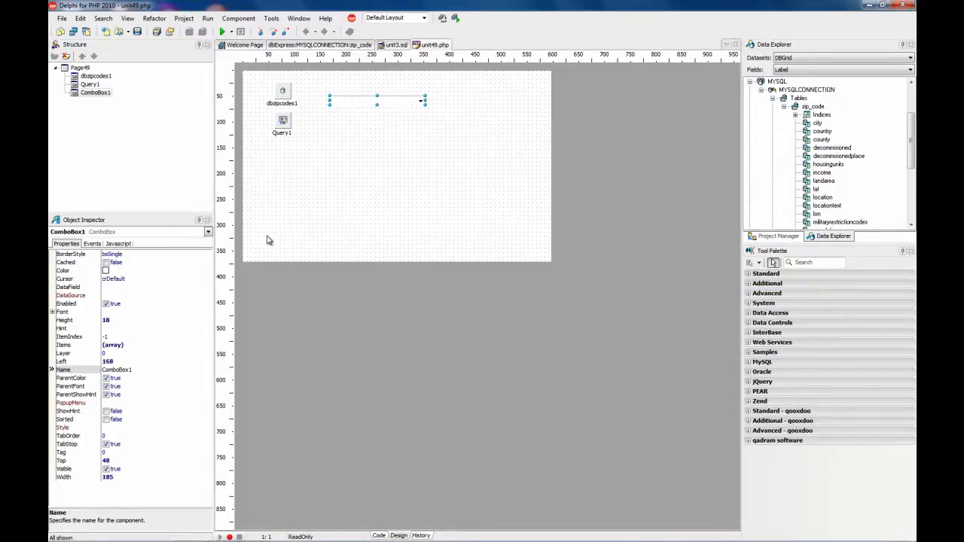
{"action": "left_click", "coordinate": [91, 244]}
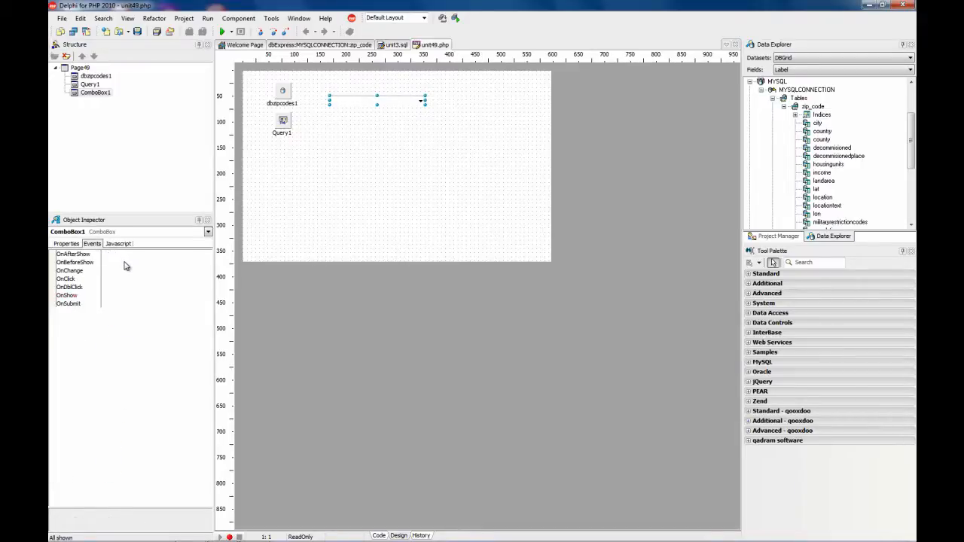
{"action": "double_click", "coordinate": [75, 262]}
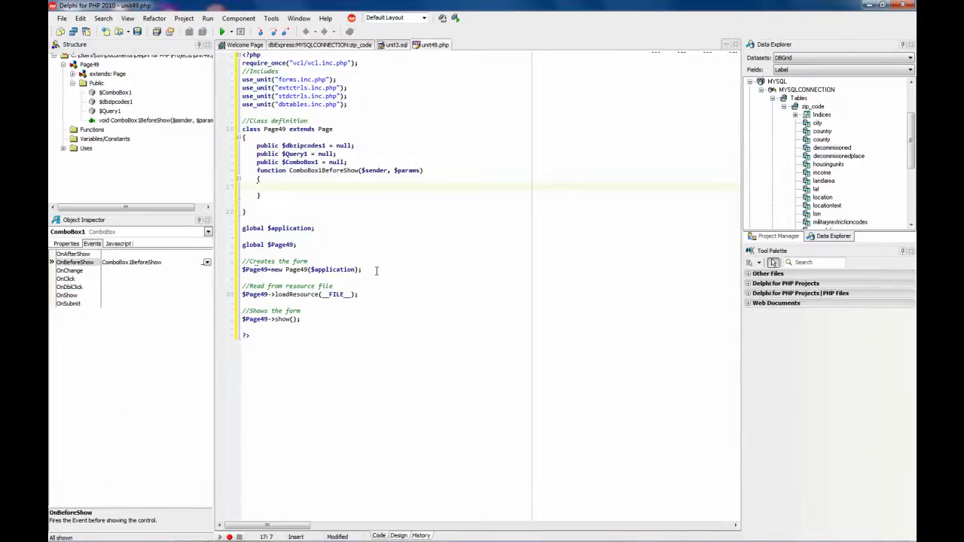
{"action": "type", "text": "$thuis->"}
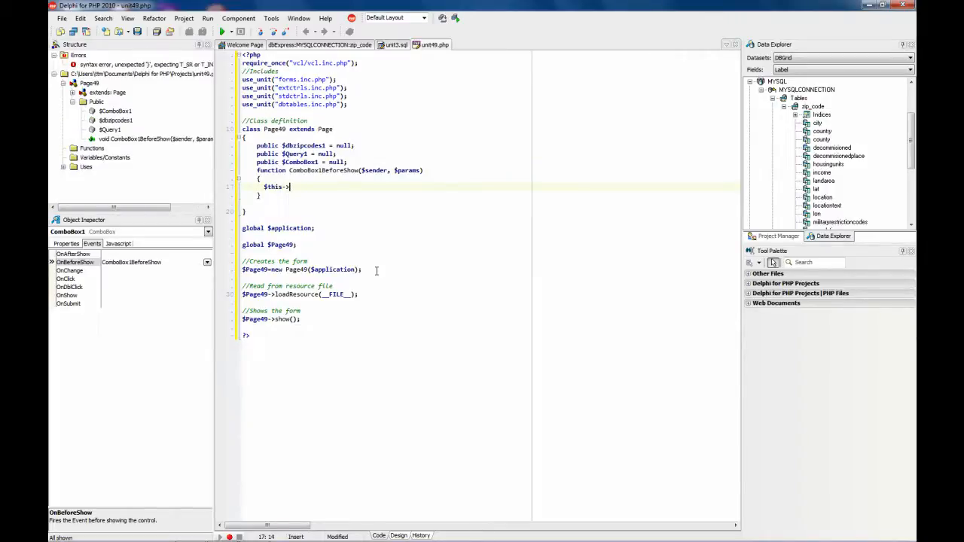
{"action": "type", "text": "ComboBox1"}
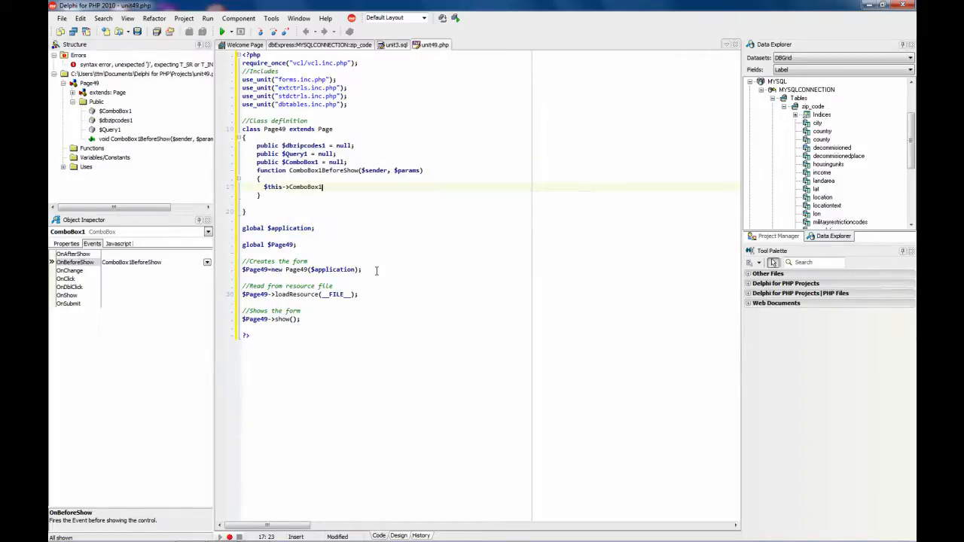
{"action": "type", "text": "->items->c"}
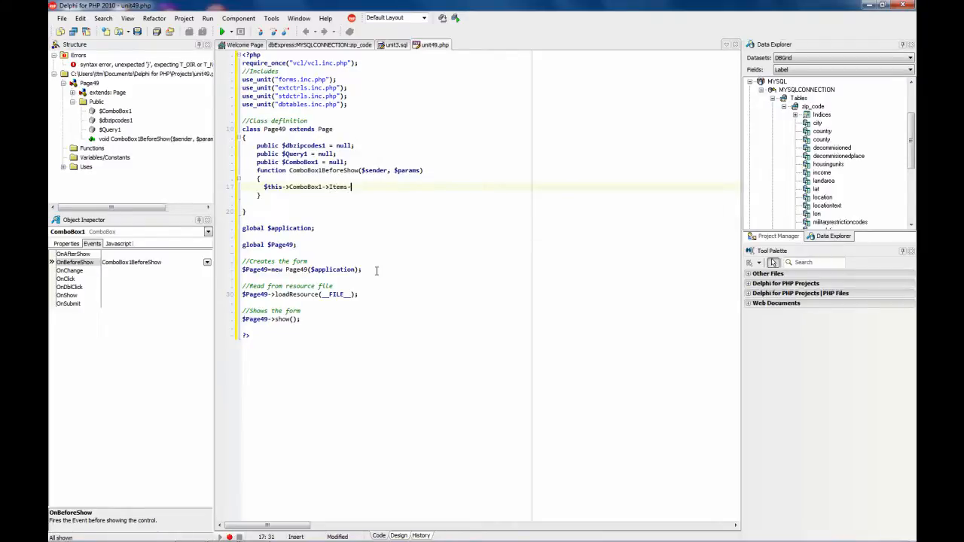
{"action": "key", "text": "Backspace"}
{"action": "type", "text": "Clear("}
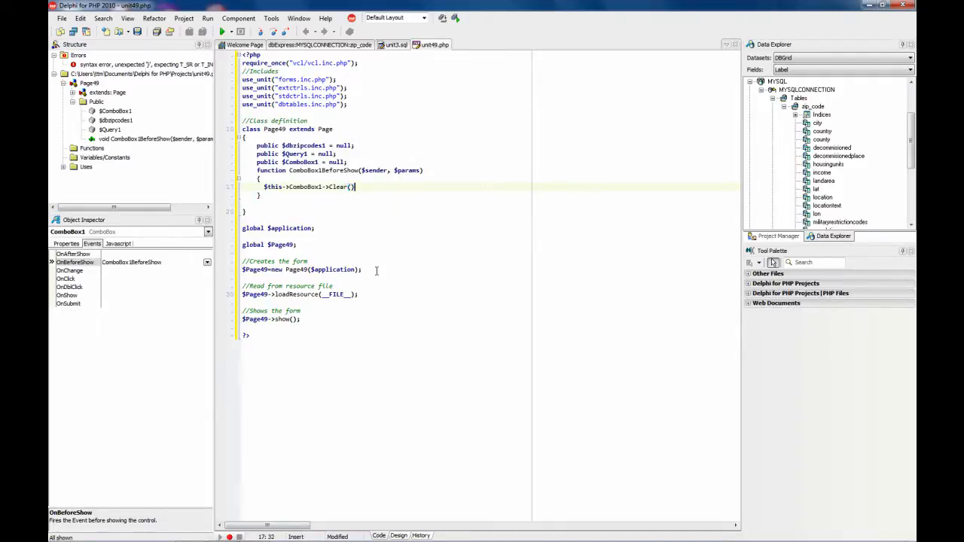
Write the loop: Query1->first(), while not EOF AddItem(state_prefix) and next().
{"action": "type", "text": "$this"}
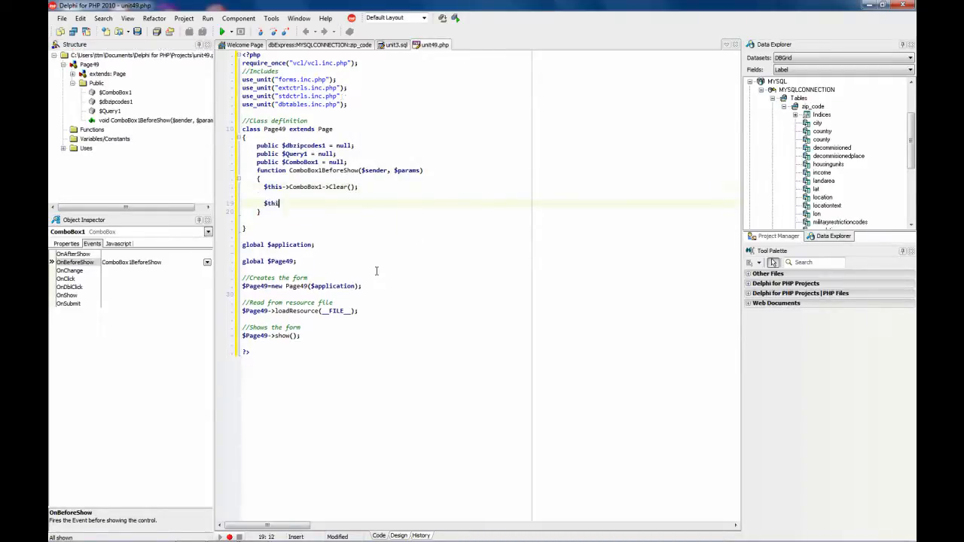
{"action": "type", "text": "->Query1"}
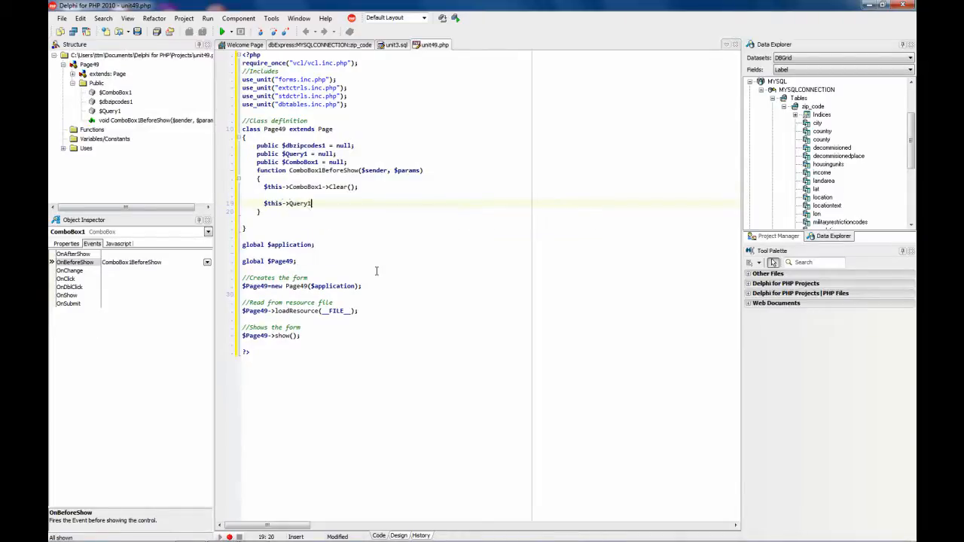
{"action": "type", "text": "->fi"}
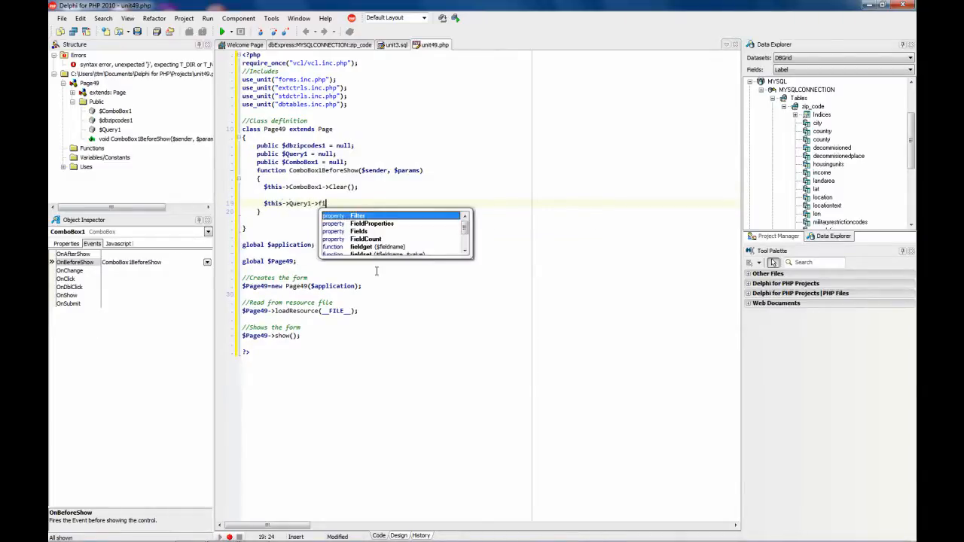
{"action": "type", "text": "irst()"}
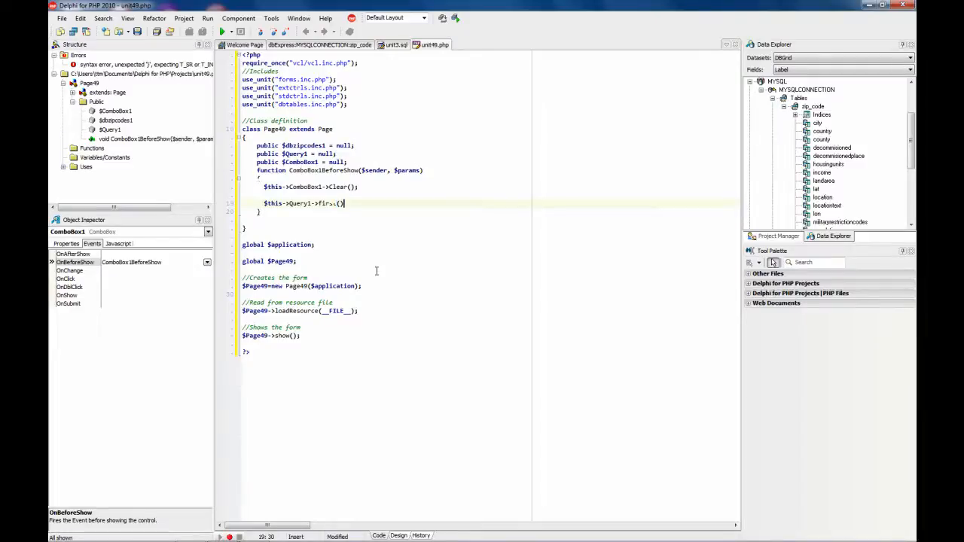
{"action": "type", "text": "while ("}
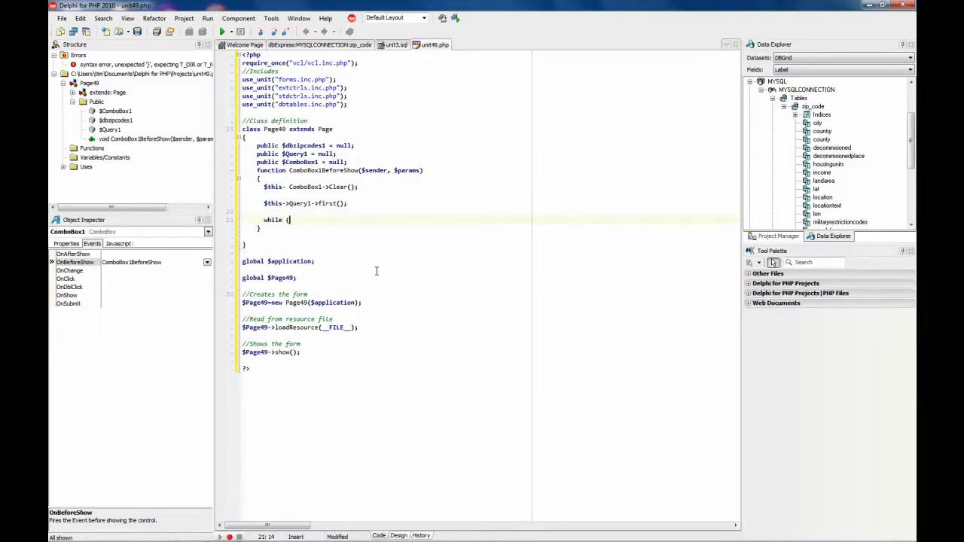
{"action": "type", "text": "!$this->Query1->EOF"}
{"action": "type", "text": "$this->ComboBox1->AddItem("}
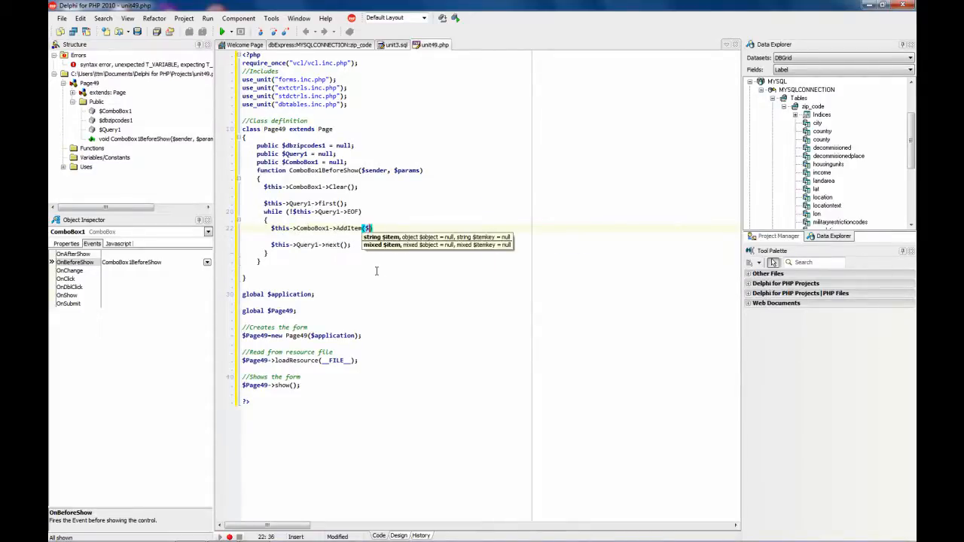
{"action": "type", "text": "$this->Qu"}
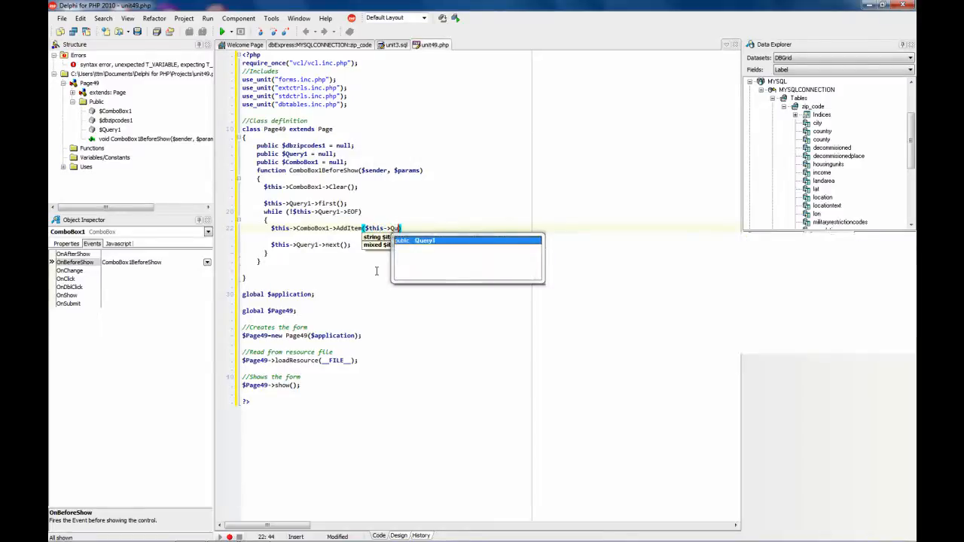
{"action": "type", "text": "->"}
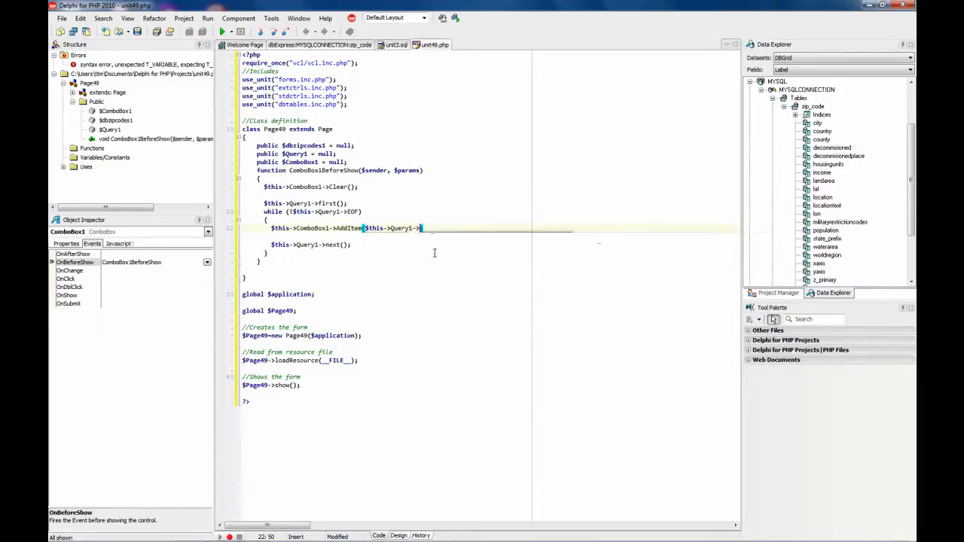
{"action": "type", "text": "state_prefi"}
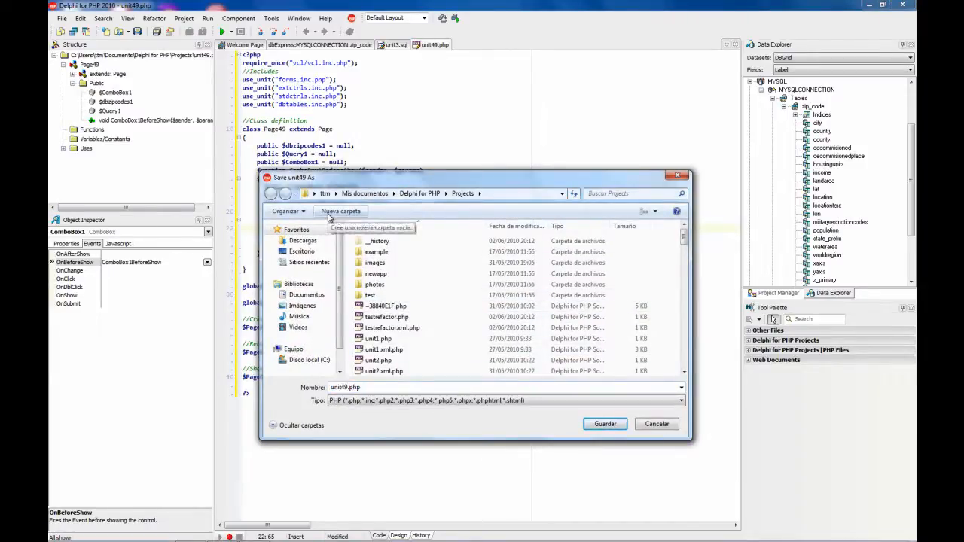
Create a new project folder and save the unit file into it.
{"action": "left_click", "coordinate": [340, 210]}
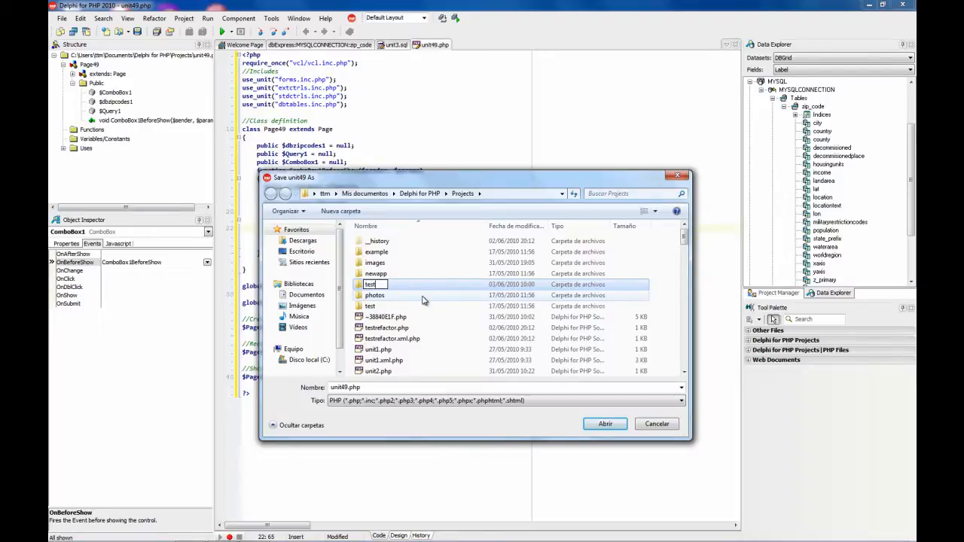
{"action": "double_click", "coordinate": [370, 283]}
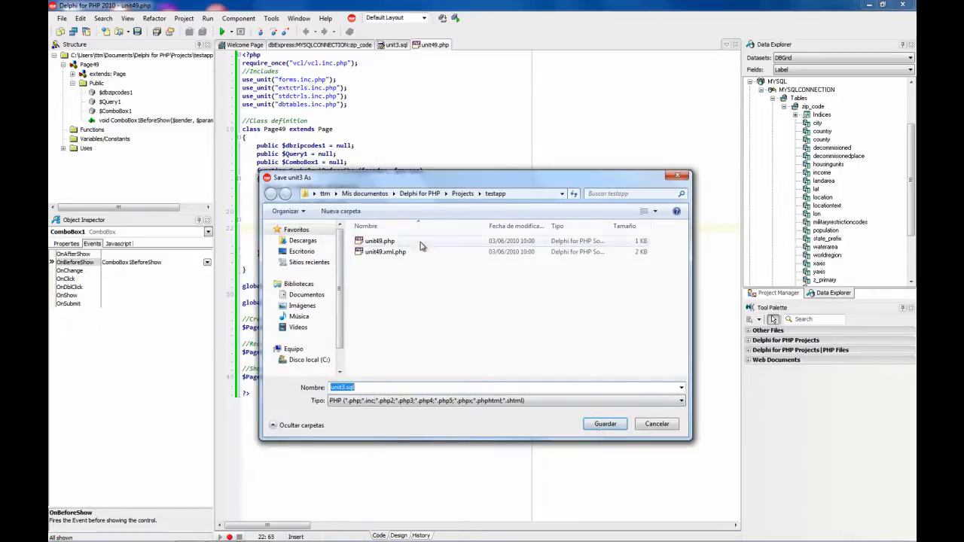
{"action": "left_click", "coordinate": [604, 423]}
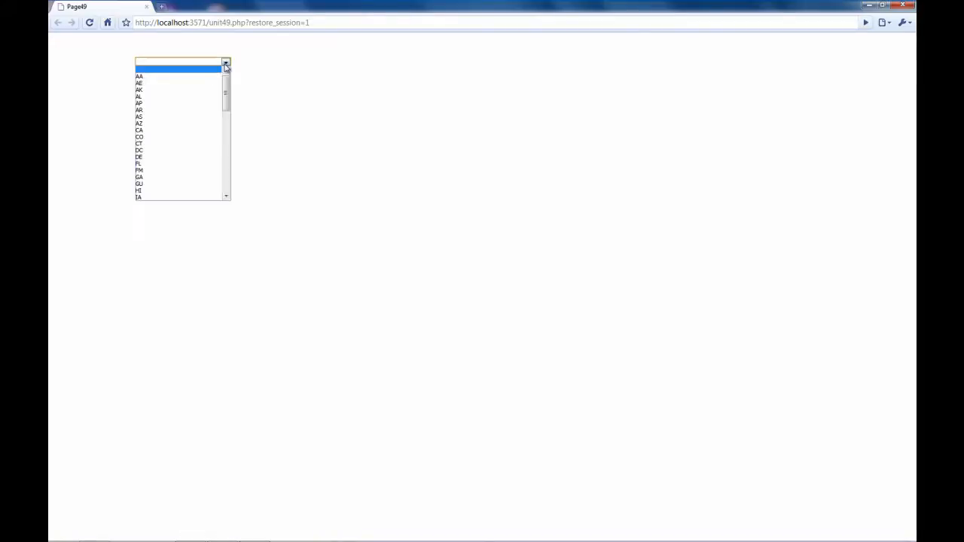
Check the running page's combo lists the state abbreviations, then return to the editor.
{"action": "scroll", "scroll_direction": "down", "scroll_amount": 3}
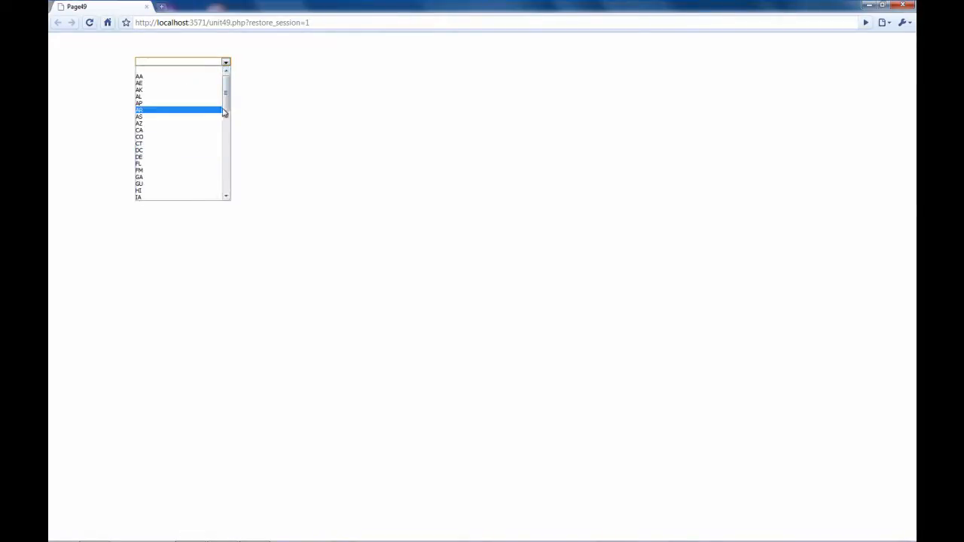
{"action": "left_click", "coordinate": [167, 110]}
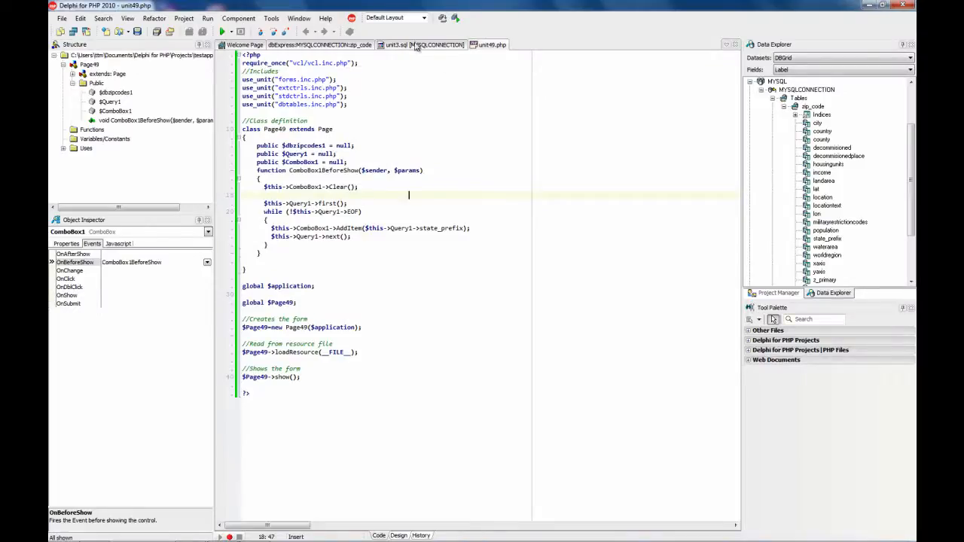
Add the city column with ascending sort and criteria state_prefix = 'CA' to the query.
{"action": "left_click", "coordinate": [392, 46]}
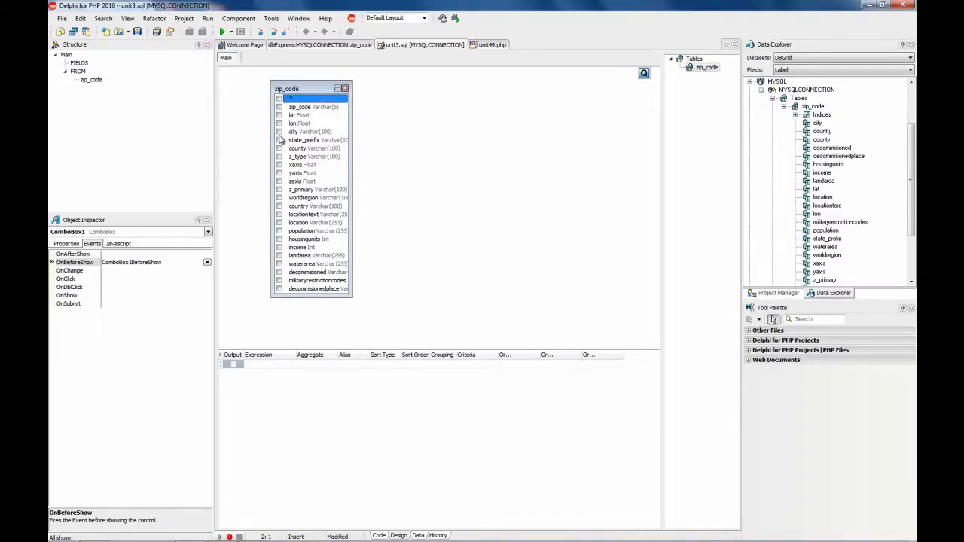
{"action": "left_click", "coordinate": [280, 131]}
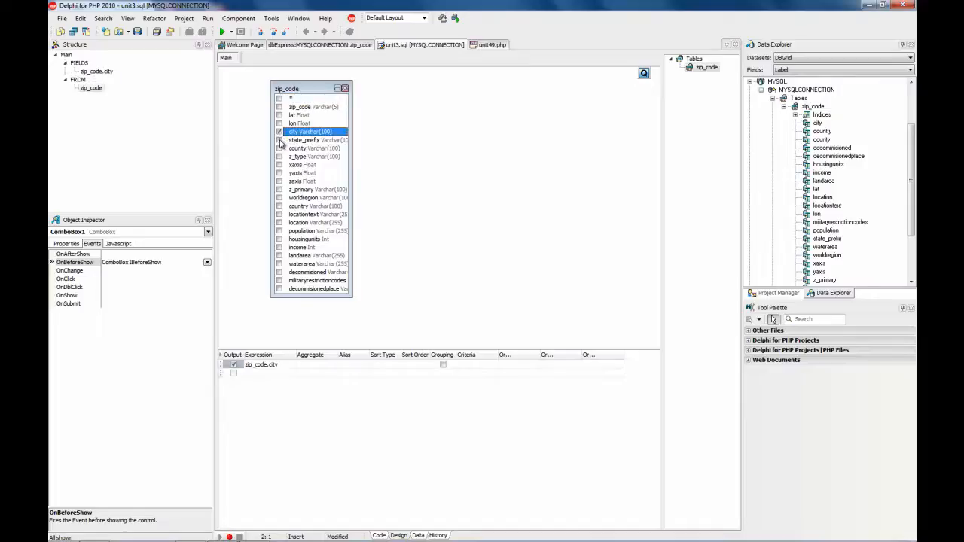
{"action": "left_click", "coordinate": [280, 140]}
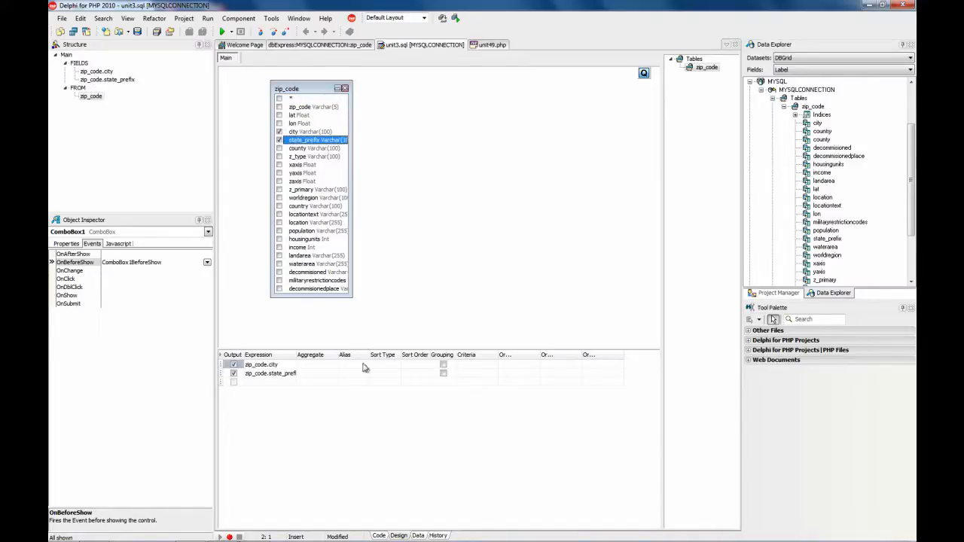
{"action": "left_click", "coordinate": [464, 374]}
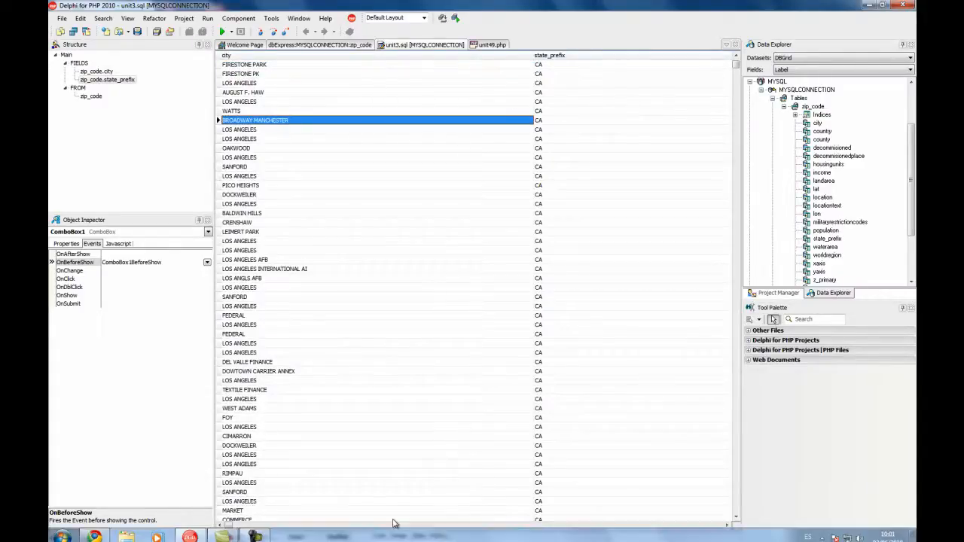
Preview the CA city rows the query returns and go back to the design and SQL views.
{"action": "left_click", "coordinate": [398, 536]}
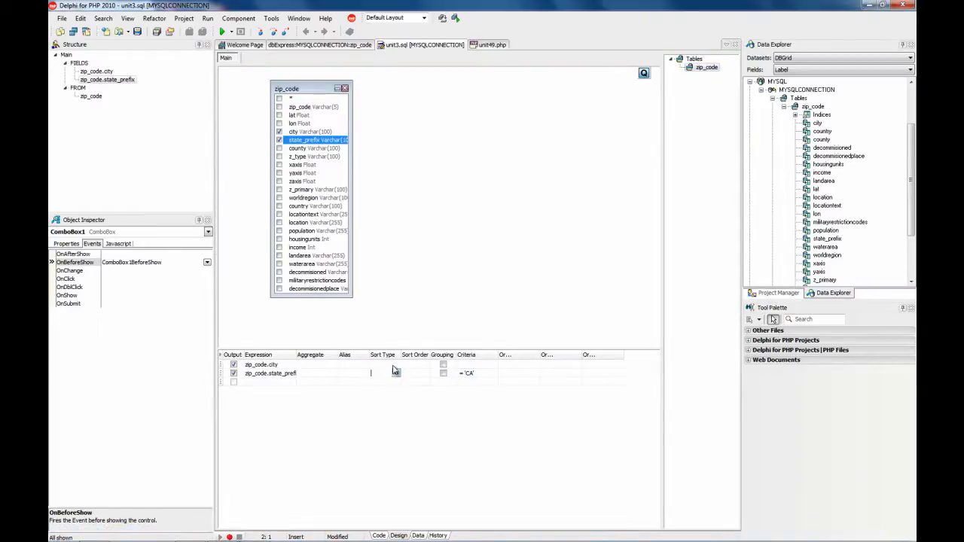
{"action": "left_click", "coordinate": [382, 364]}
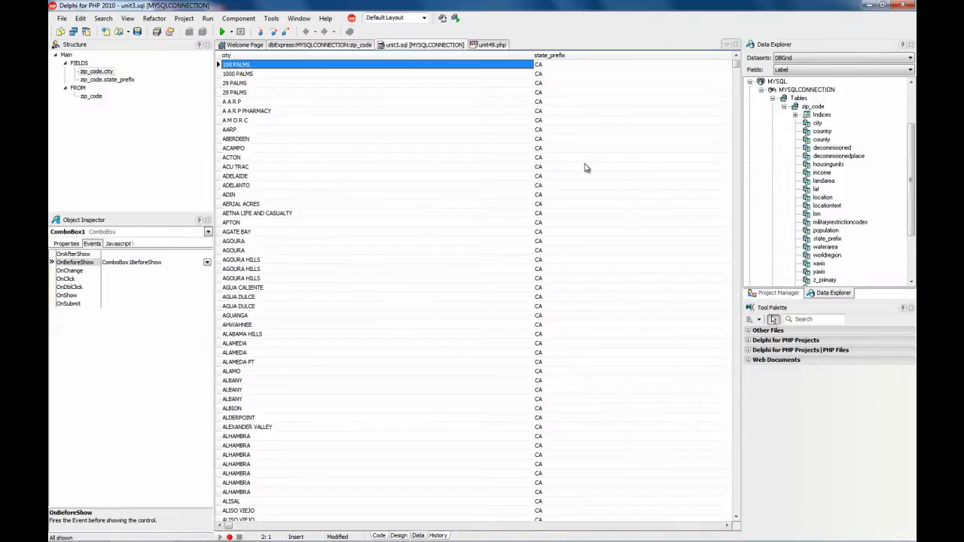
{"action": "mouse_move", "coordinate": [401, 461]}
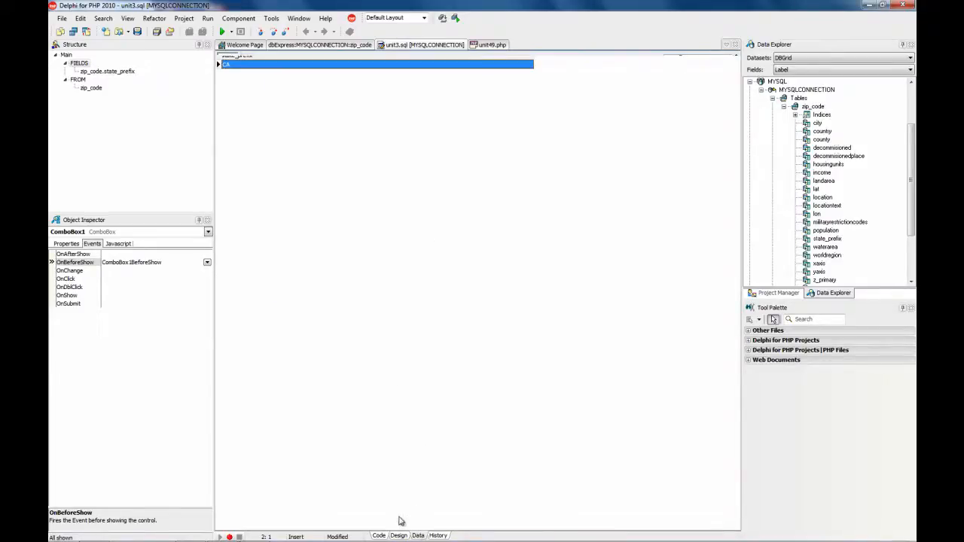
{"action": "left_click", "coordinate": [397, 536]}
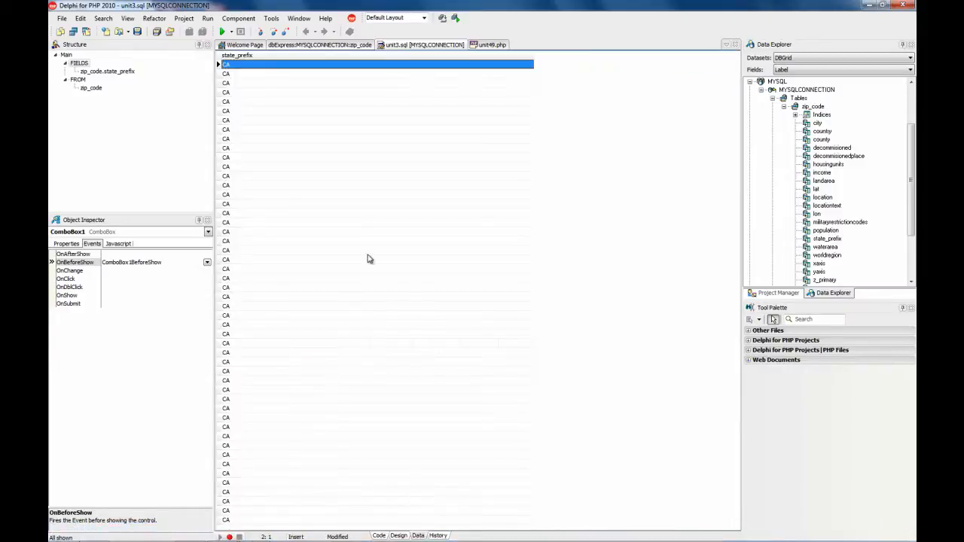
{"action": "left_click", "coordinate": [394, 536]}
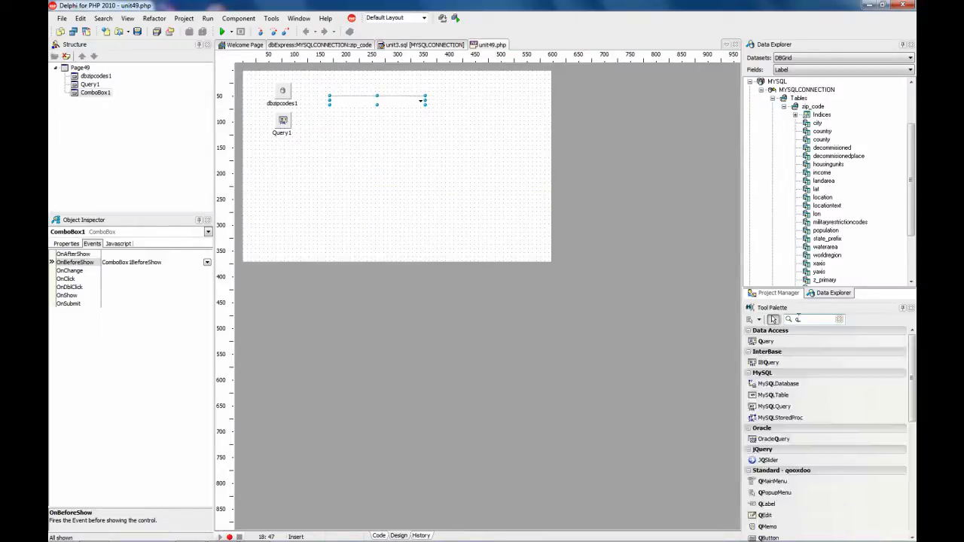
Add Query2, set Active true, adjust its row limit, and paste the CA city SQL.
{"action": "type", "text": "qu"}
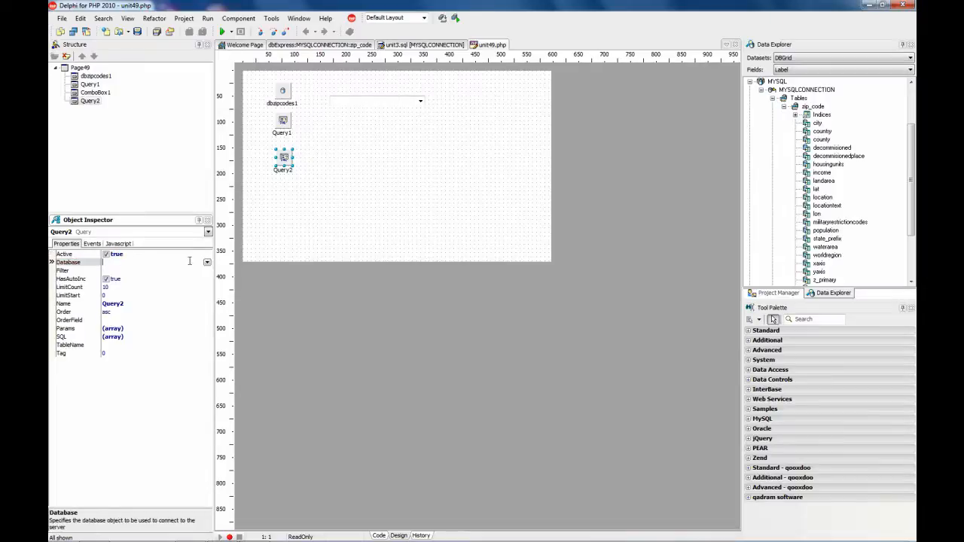
{"action": "left_click", "coordinate": [117, 262]}
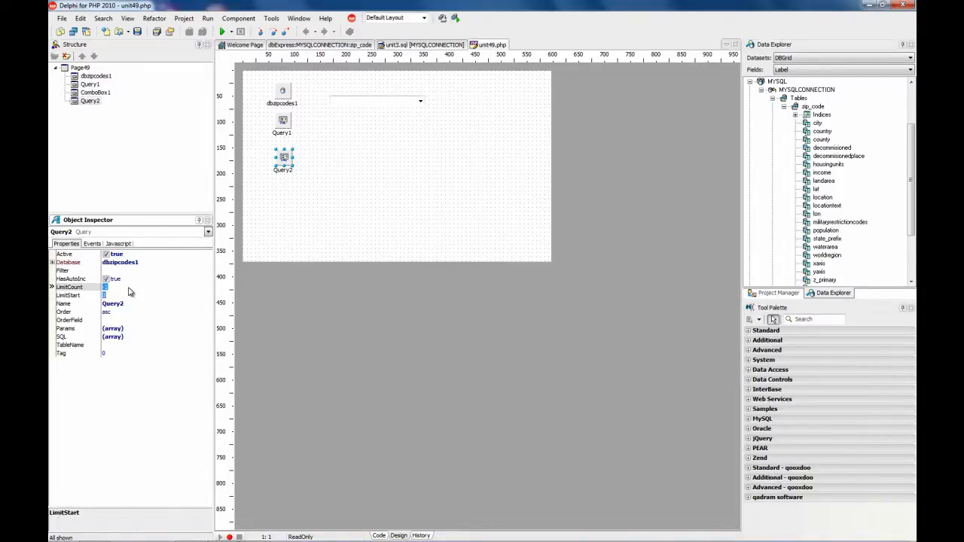
{"action": "left_click", "coordinate": [112, 304]}
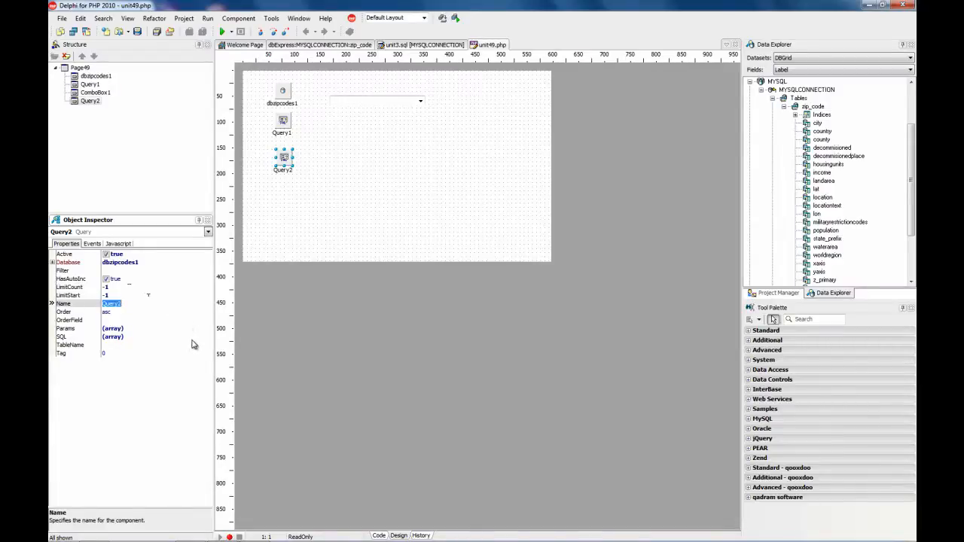
{"action": "left_click", "coordinate": [205, 338]}
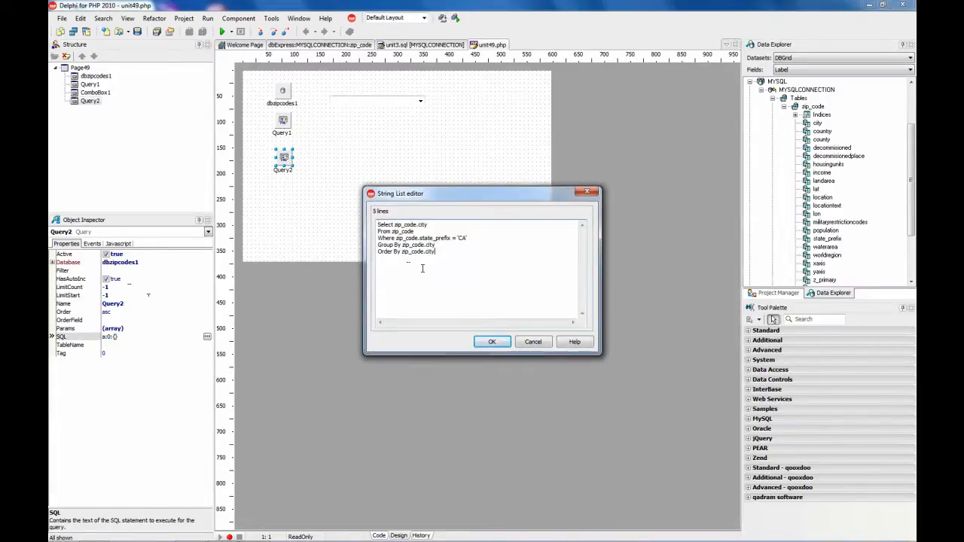
{"action": "left_click", "coordinate": [491, 340]}
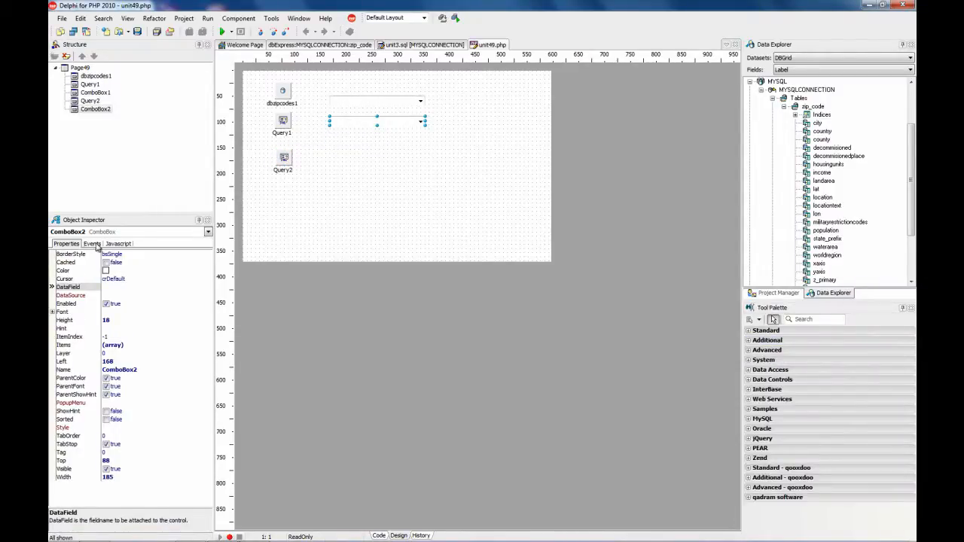
Create ComboBox2's OnBeforeShow loop from ComboBox1's, using Query2 and the city field.
{"action": "left_click", "coordinate": [376, 536]}
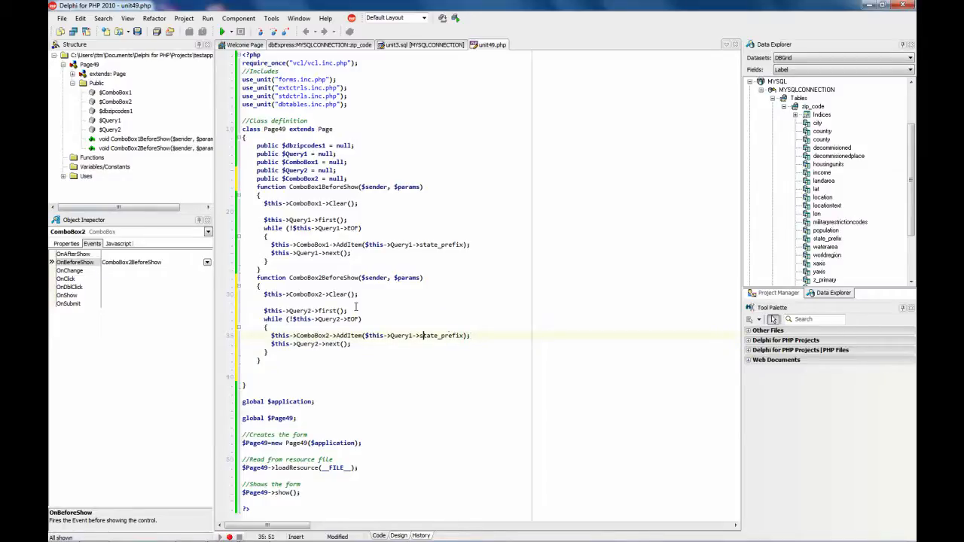
{"action": "double_click", "coordinate": [445, 334]}
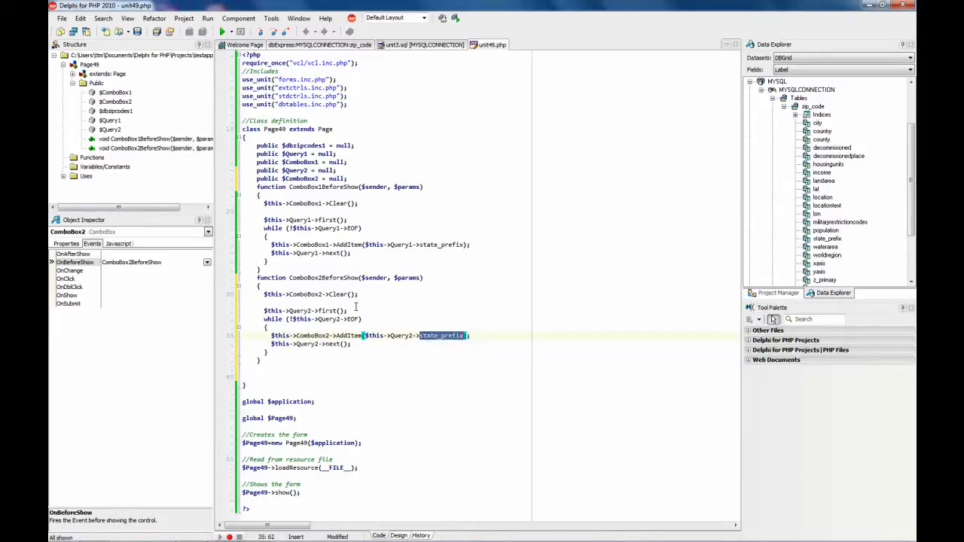
{"action": "type", "text": "city"}
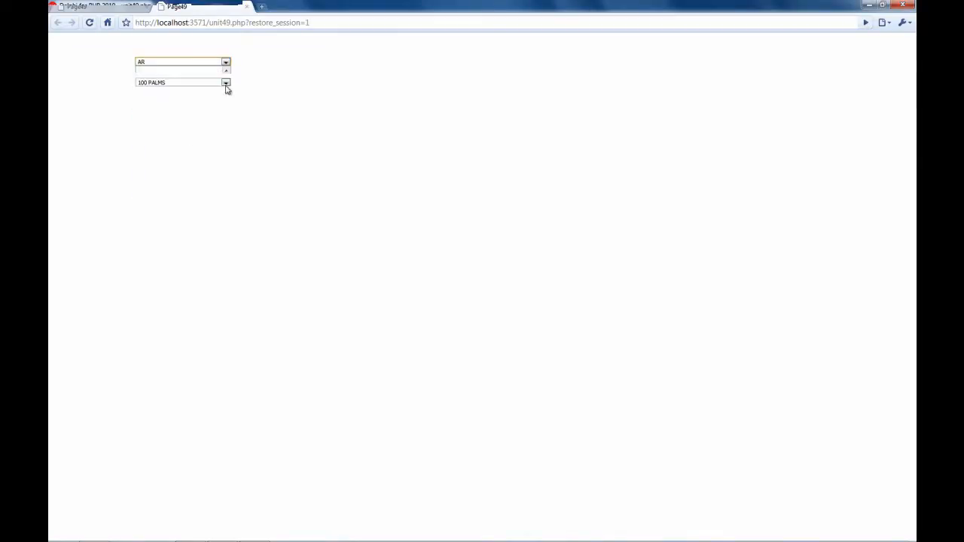
Verify the second combo lists California cities, pick one, and return to the form designer.
{"action": "left_click", "coordinate": [226, 83]}
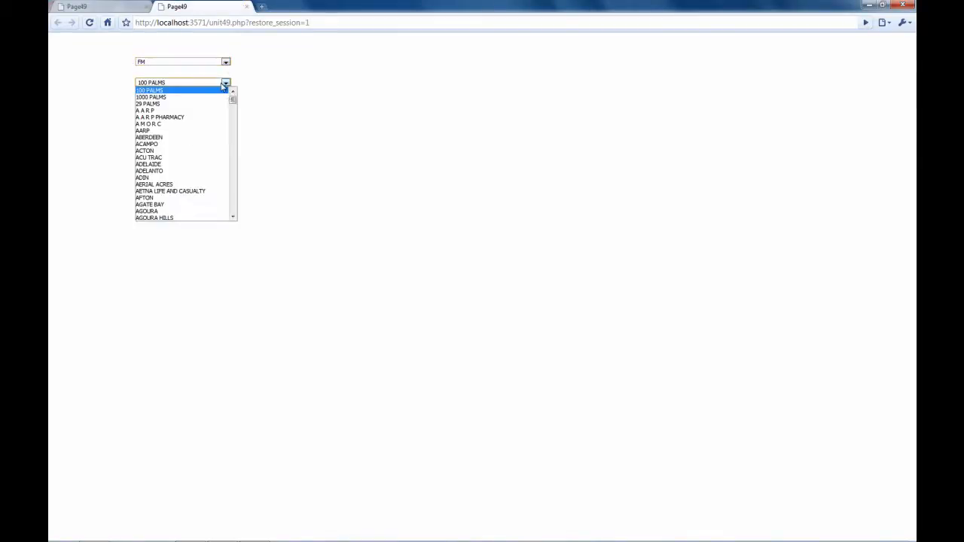
{"action": "scroll", "scroll_direction": "down", "scroll_amount": 3}
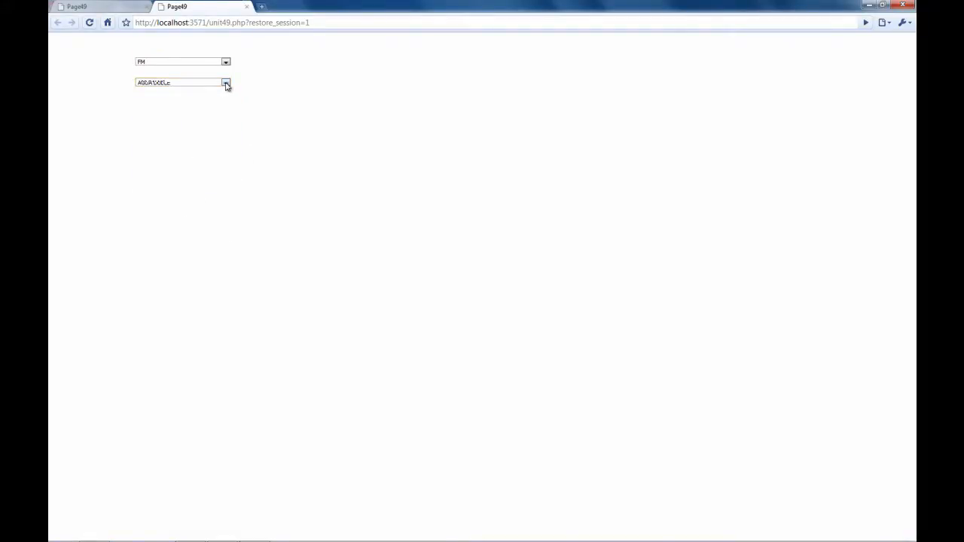
{"action": "left_click", "coordinate": [226, 83]}
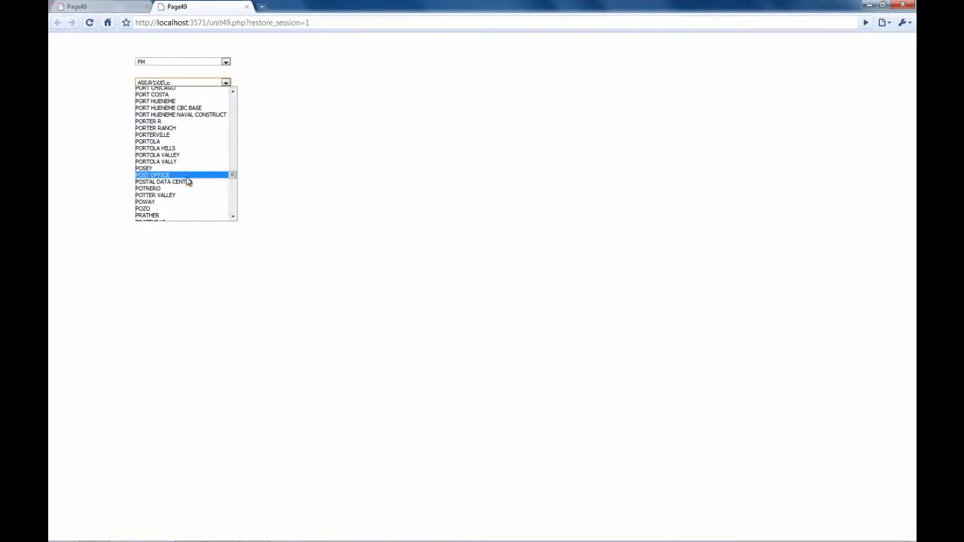
{"action": "left_click", "coordinate": [152, 174]}
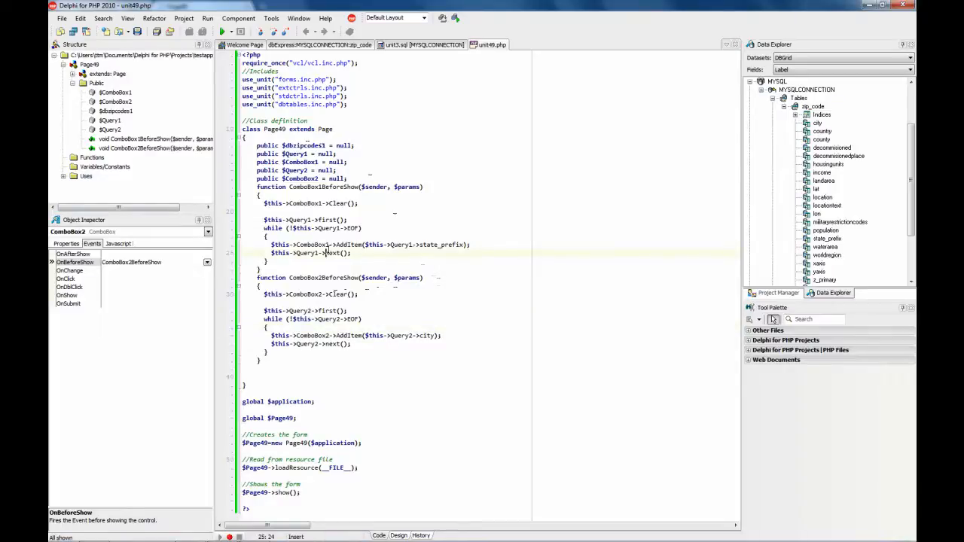
{"action": "left_click", "coordinate": [402, 536]}
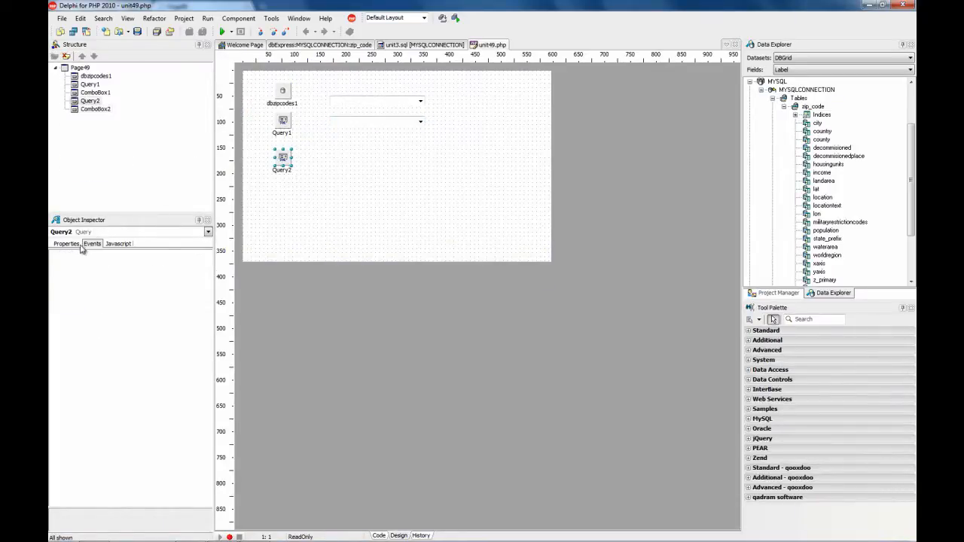
Give Query2 a state parameter defaulting to CA.
{"action": "left_click", "coordinate": [66, 244]}
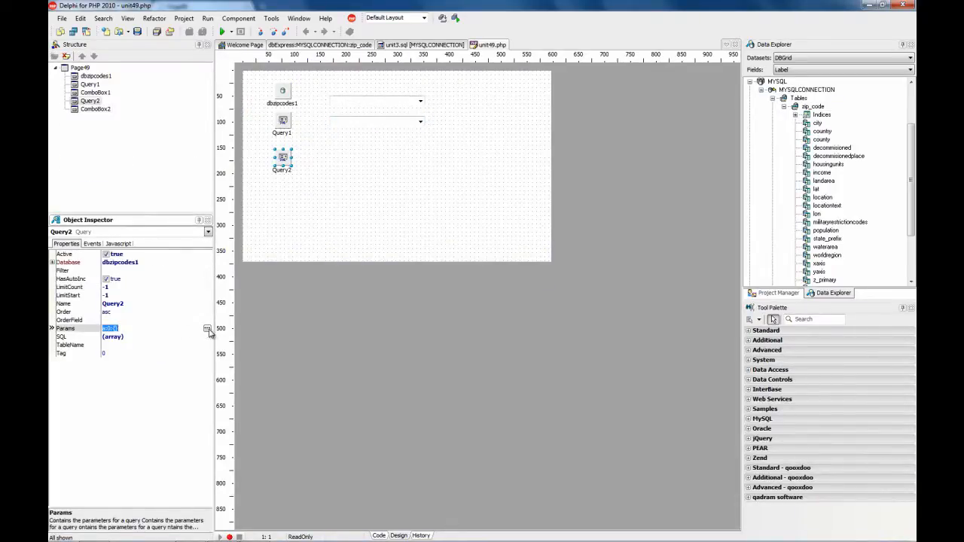
{"action": "left_click", "coordinate": [205, 329]}
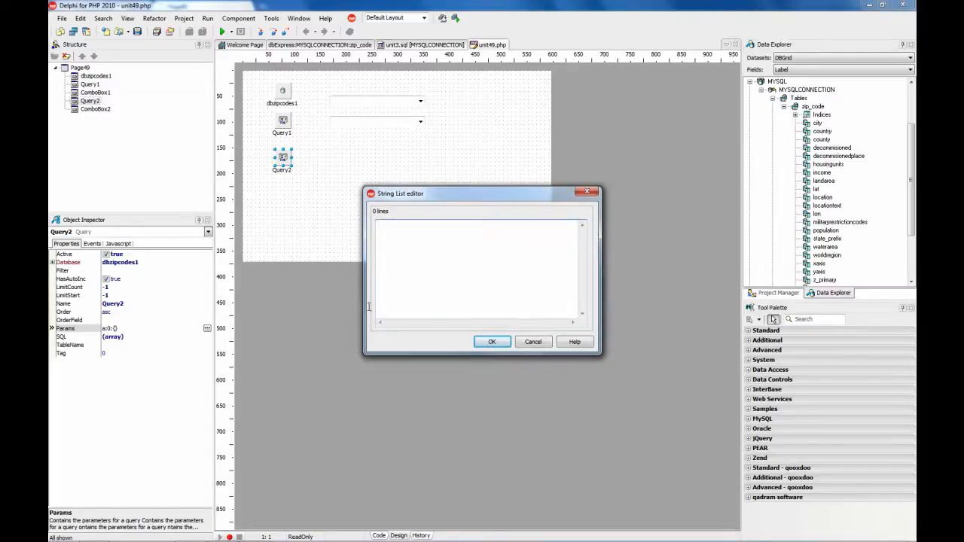
{"action": "type", "text": "CA"}
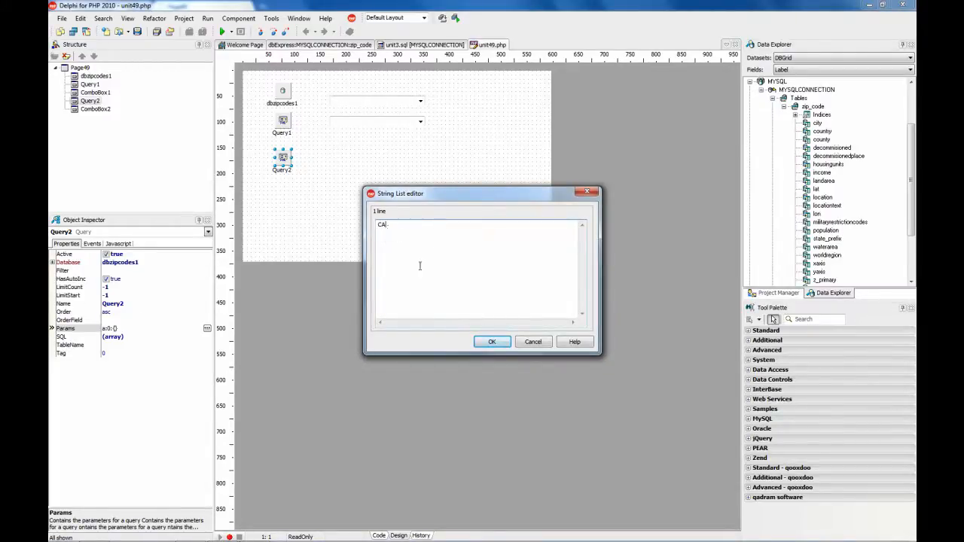
{"action": "left_click", "coordinate": [491, 342]}
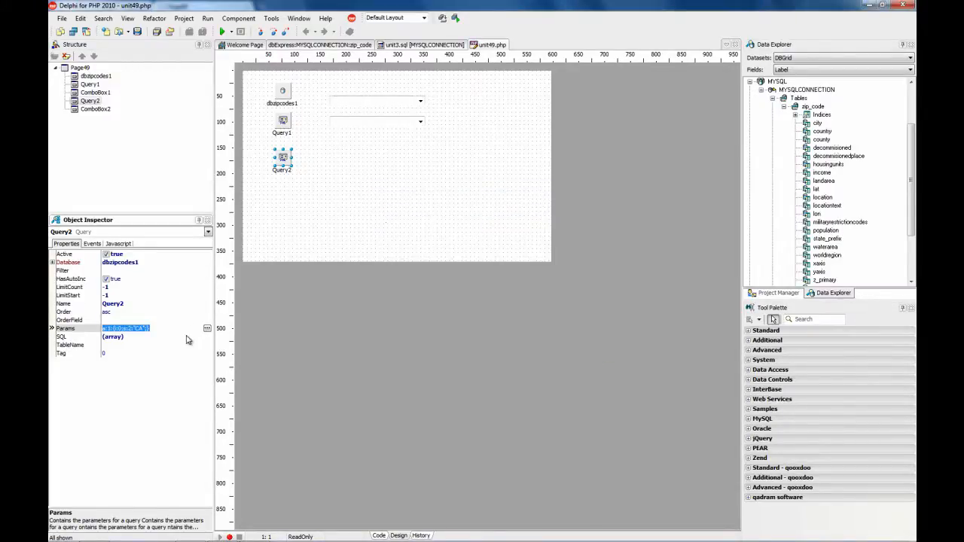
Rewrite Query2's SQL where clause to use the parameter and rerun the page.
{"action": "left_click", "coordinate": [208, 338]}
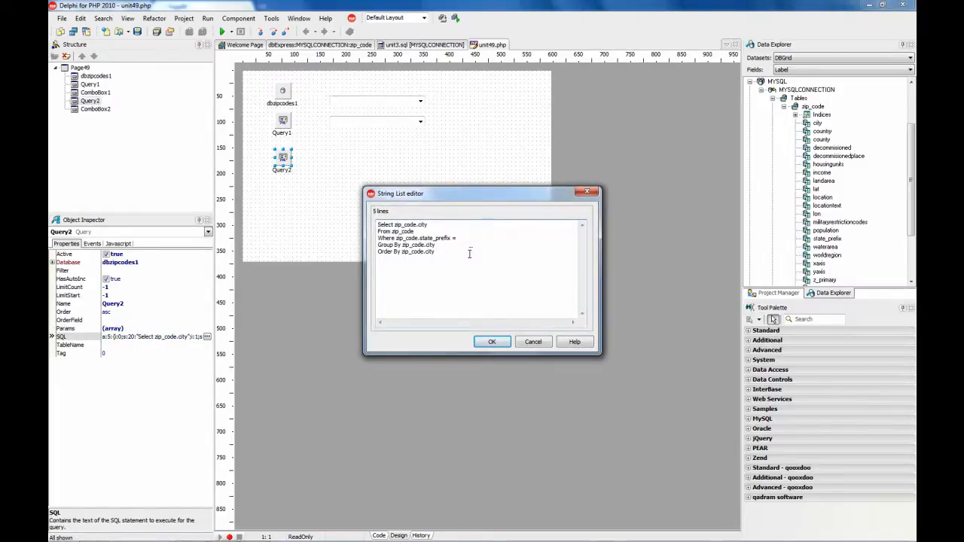
{"action": "left_click", "coordinate": [491, 342]}
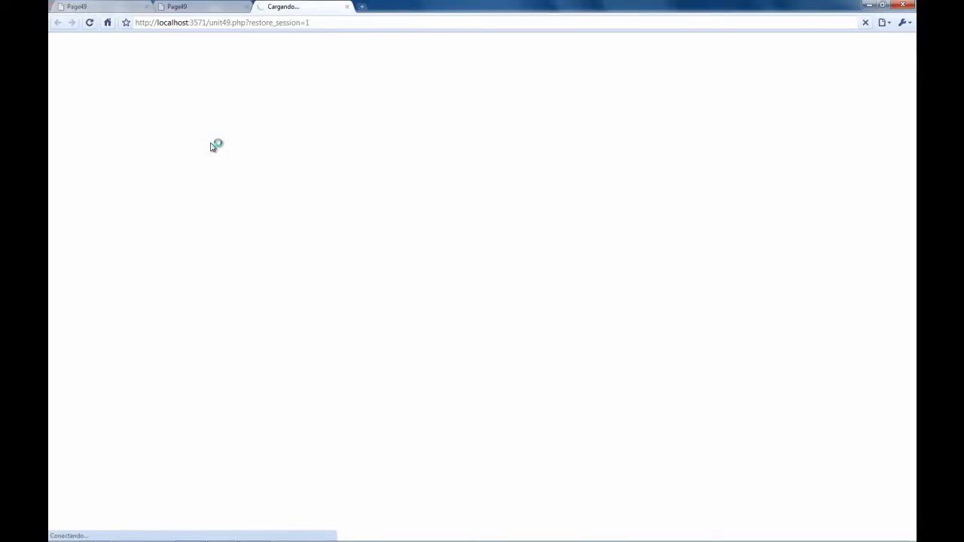
{"action": "left_click", "coordinate": [225, 83]}
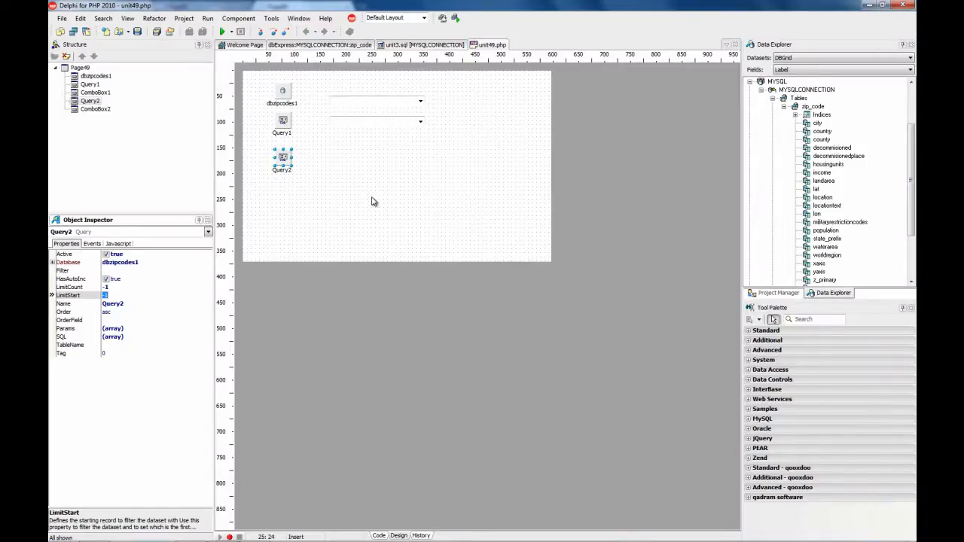
{"action": "mouse_move", "coordinate": [377, 100]}
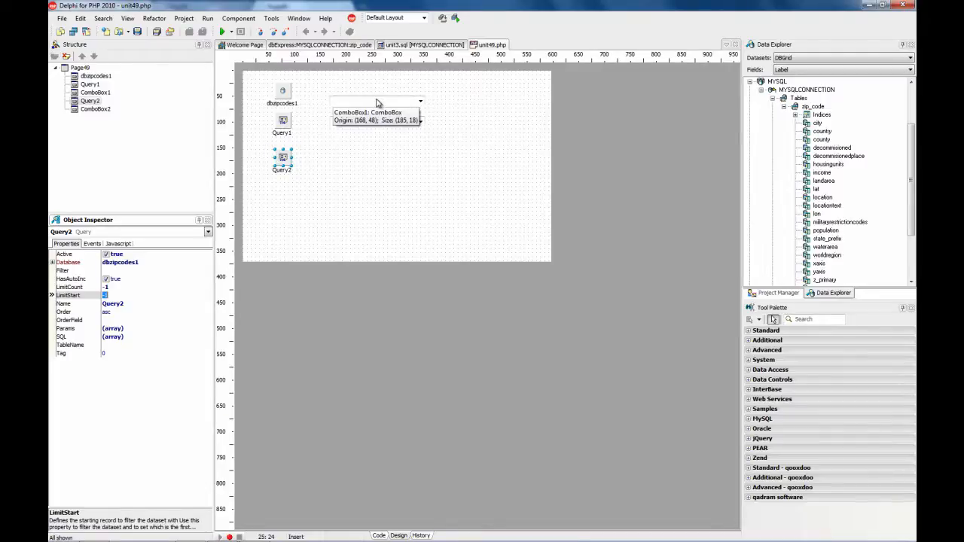
Create a Javascript OnChange handler for ComboBox1.
{"action": "left_click", "coordinate": [375, 102]}
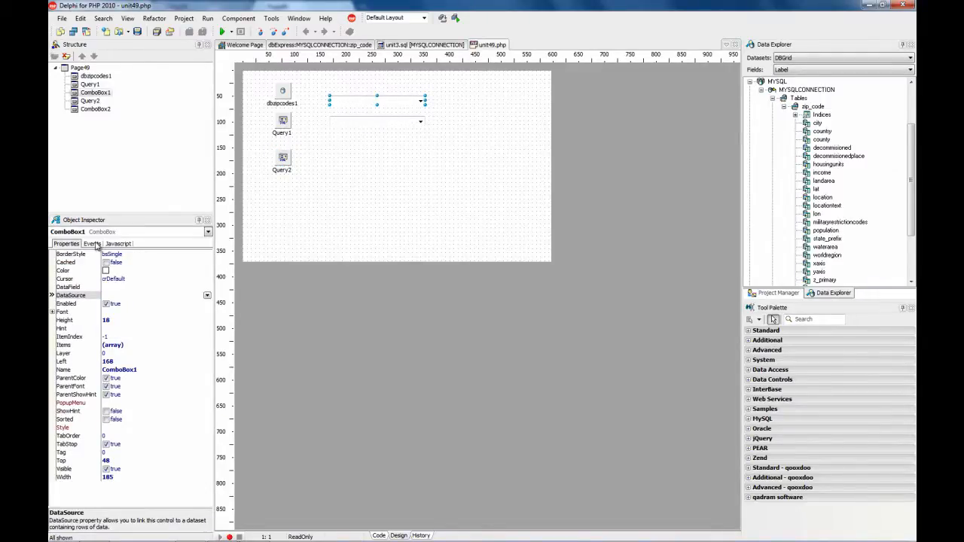
{"action": "left_click", "coordinate": [91, 244]}
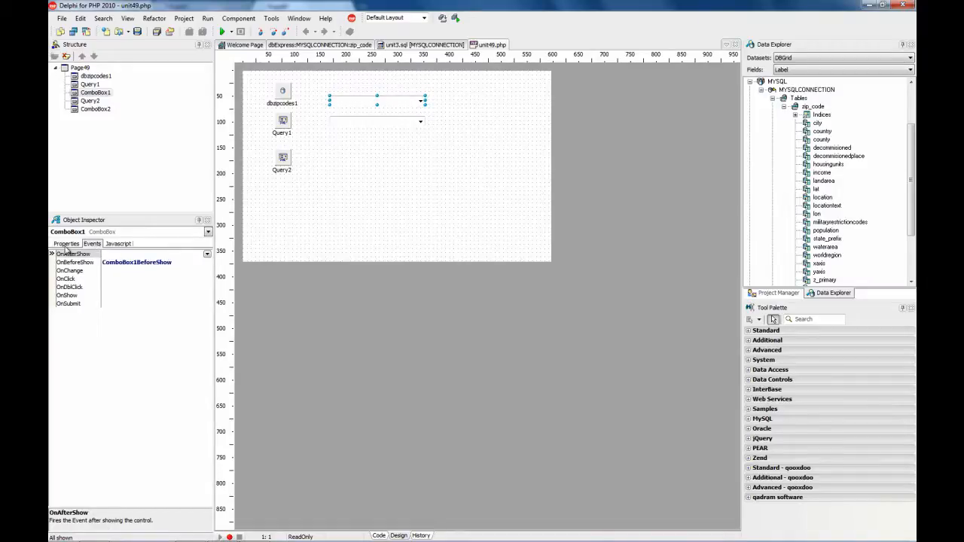
{"action": "left_click", "coordinate": [117, 244]}
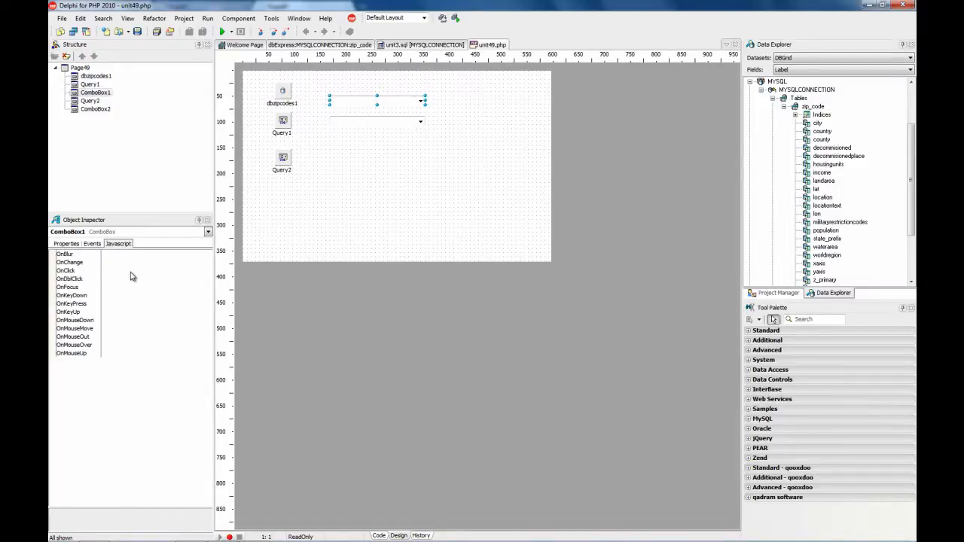
{"action": "left_click", "coordinate": [75, 262]}
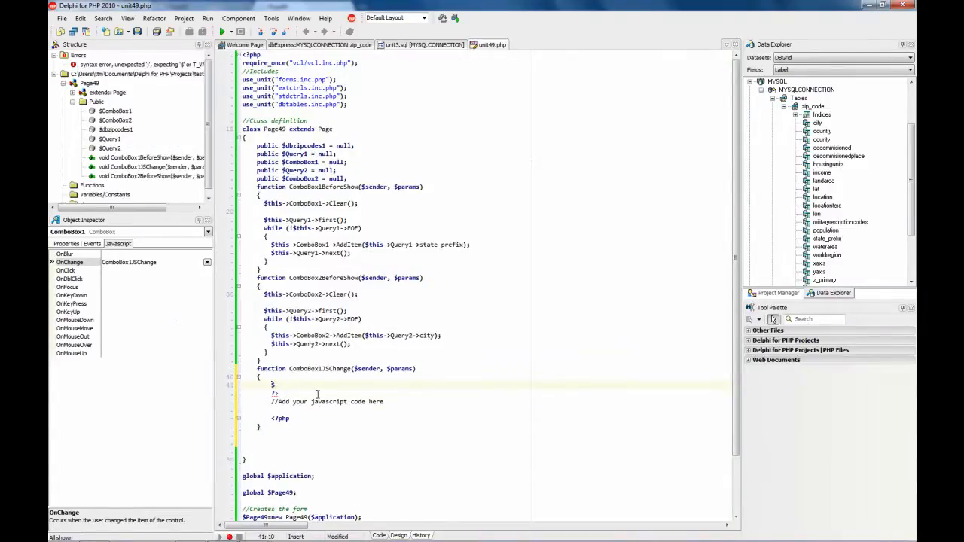
Write $this->ComboBox1->ajaxCall('ComboBox2BeforeShow',array(),array('ComboBox2')); in the handler.
{"action": "type", "text": "$this->"}
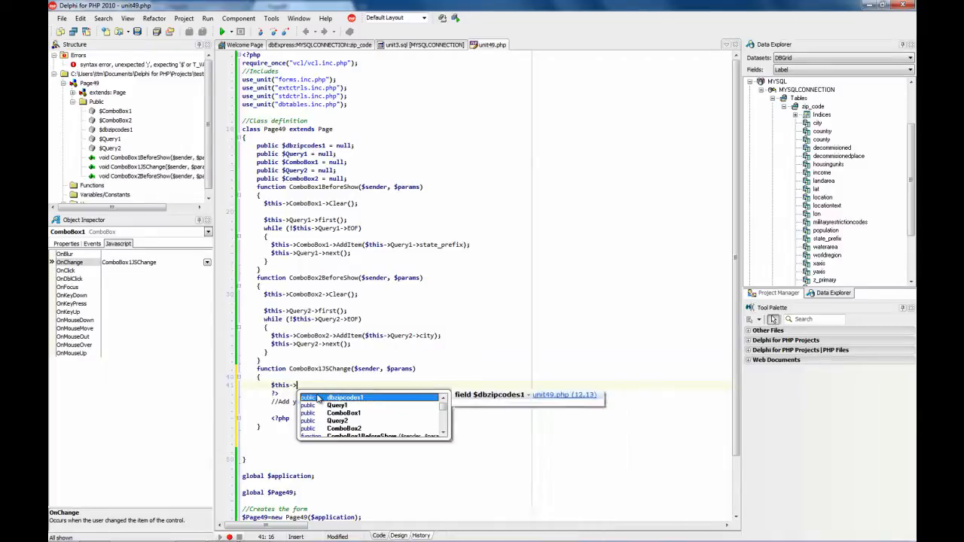
{"action": "type", "text": "com"}
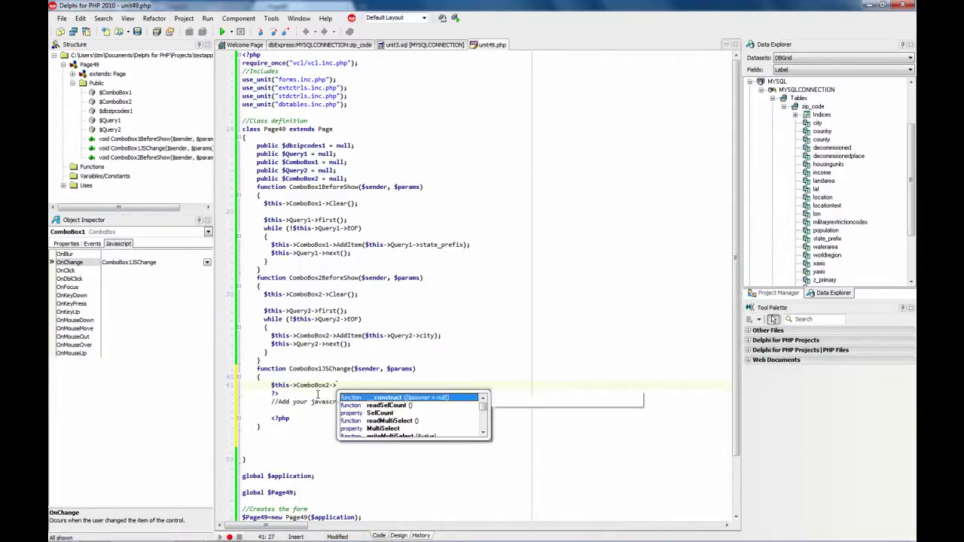
{"action": "key", "text": "Escape"}
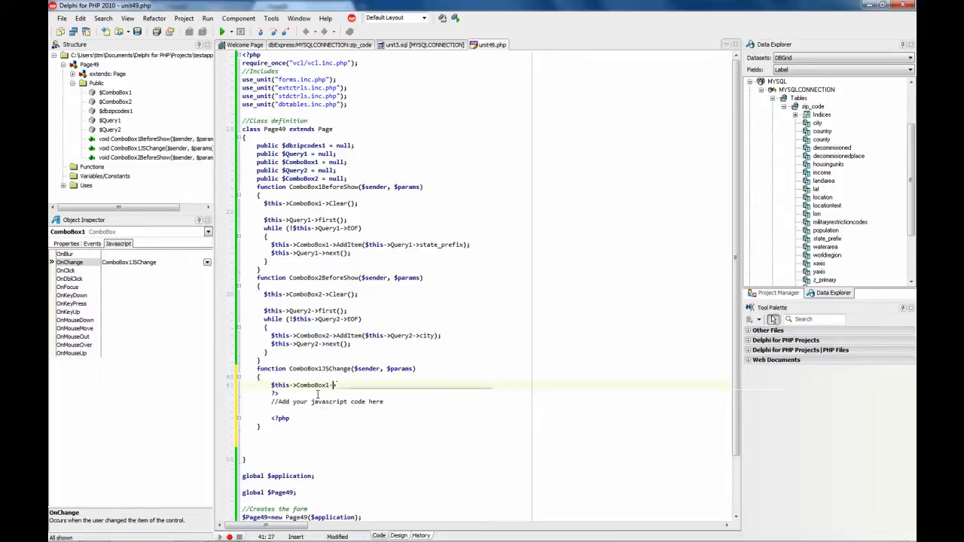
{"action": "type", "text": "ajaxCall('"}
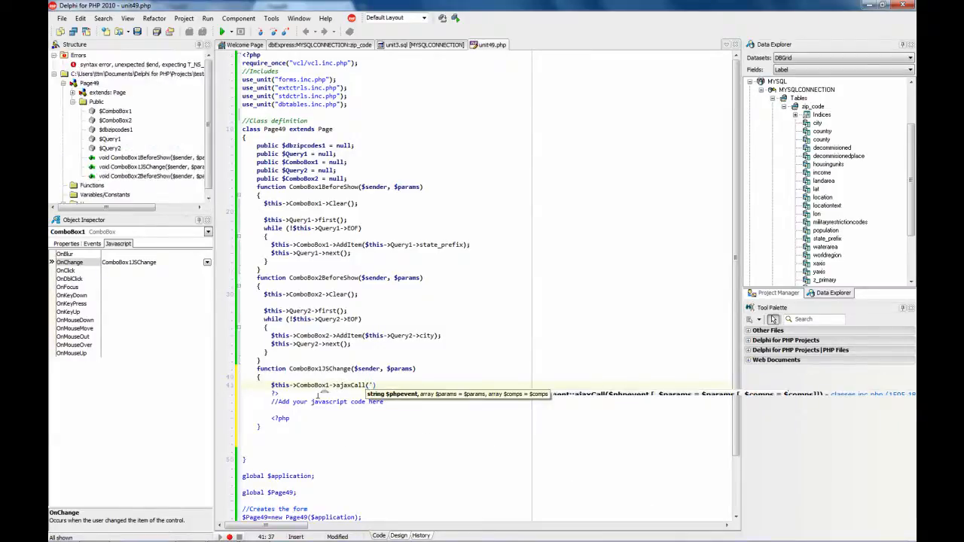
{"action": "type", "text": "ComboBox2Bef"}
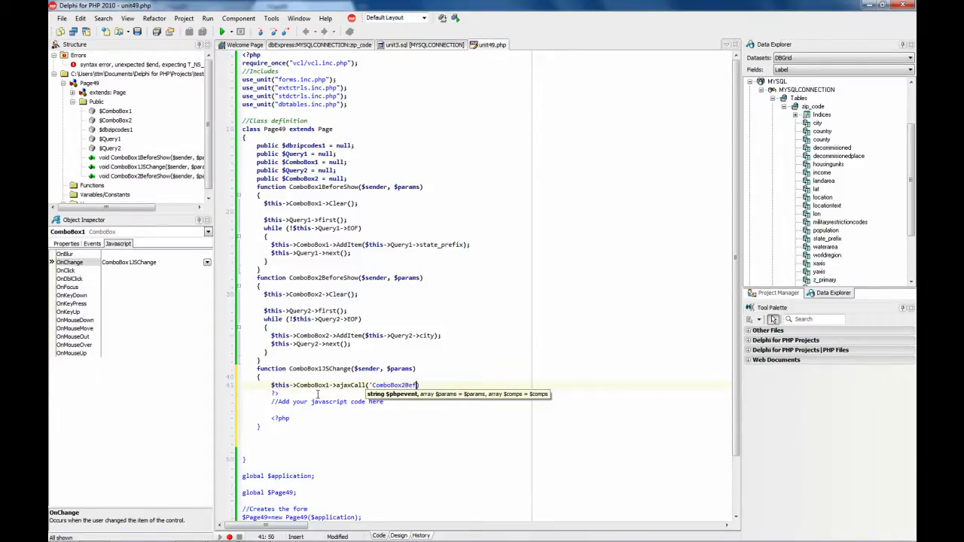
{"action": "type", "text": "oreShow',array("}
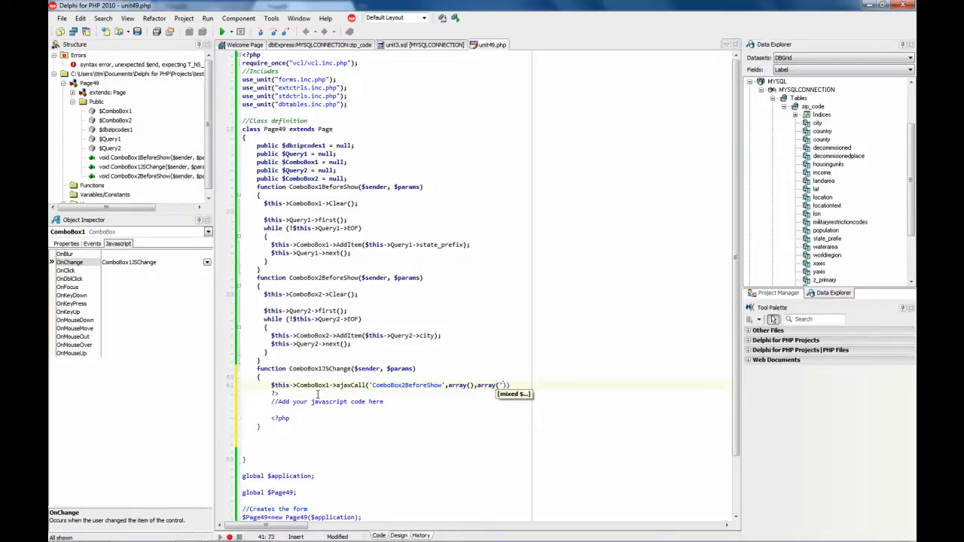
{"action": "type", "text": "ComboBox2"}
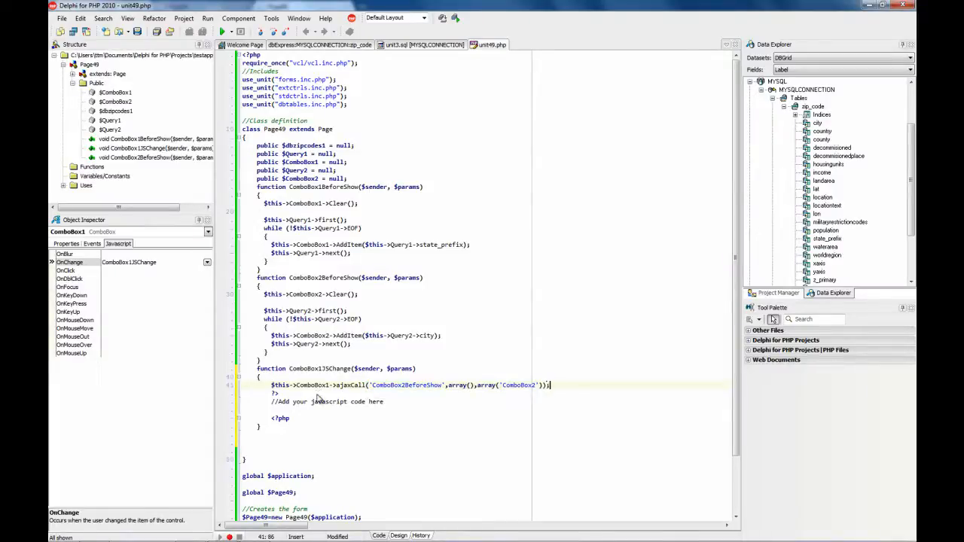
{"action": "left_click", "coordinate": [395, 536]}
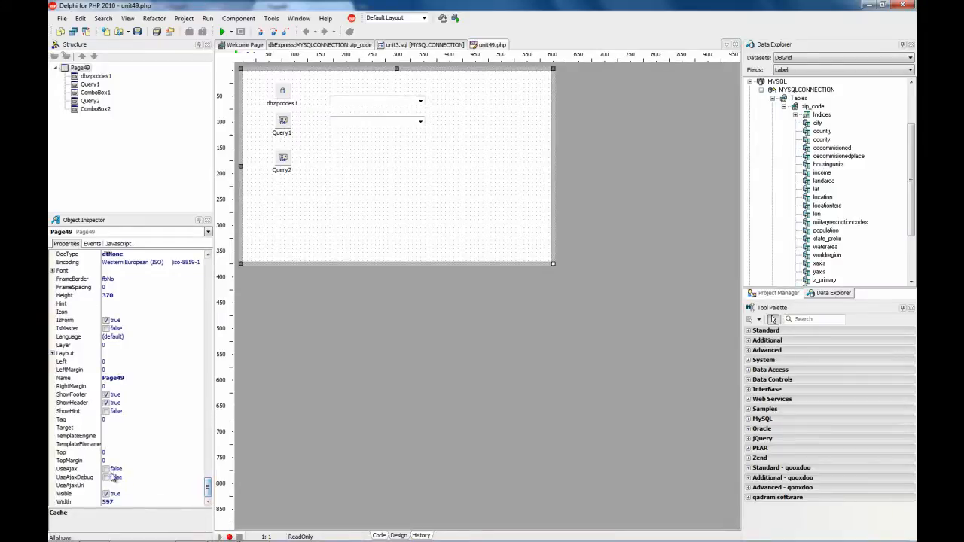
{"action": "left_click", "coordinate": [79, 443]}
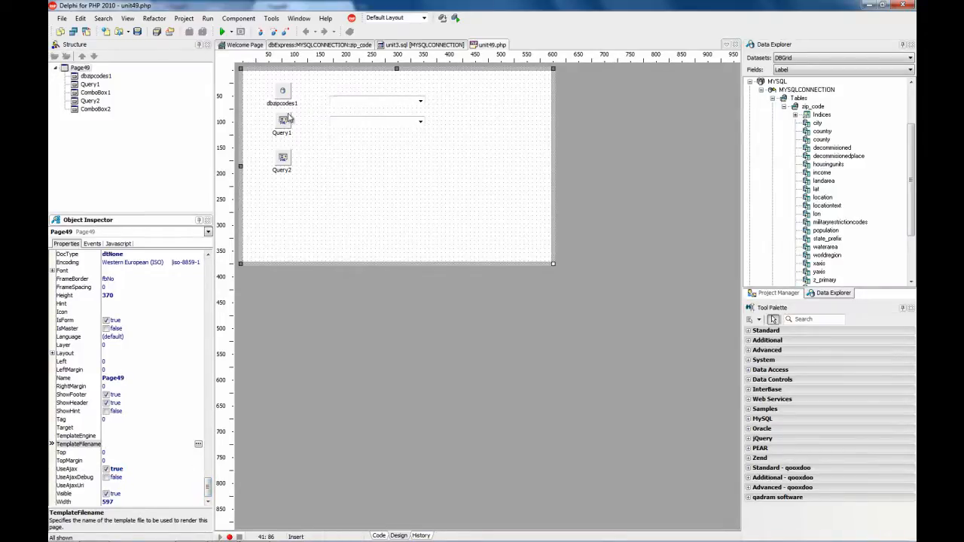
{"action": "left_click", "coordinate": [221, 30]}
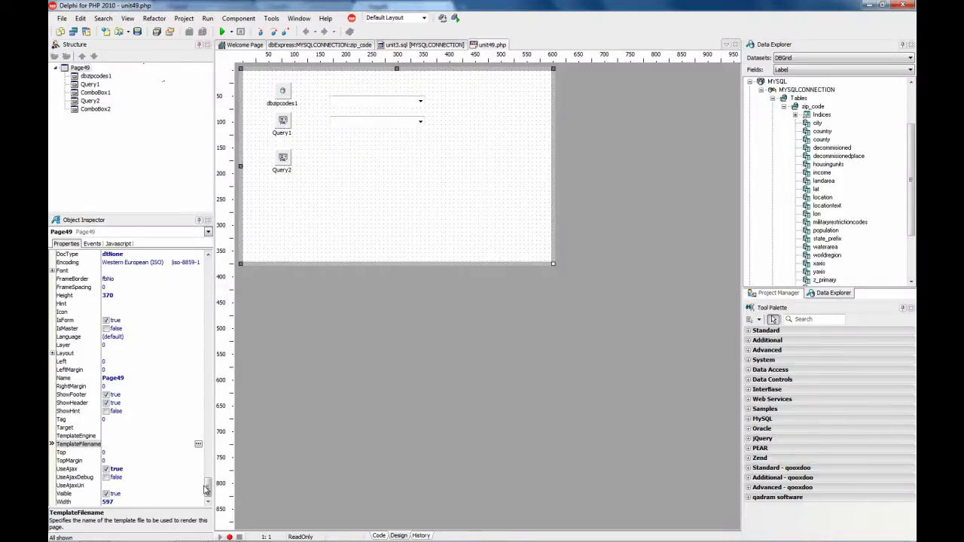
{"action": "left_click", "coordinate": [377, 536]}
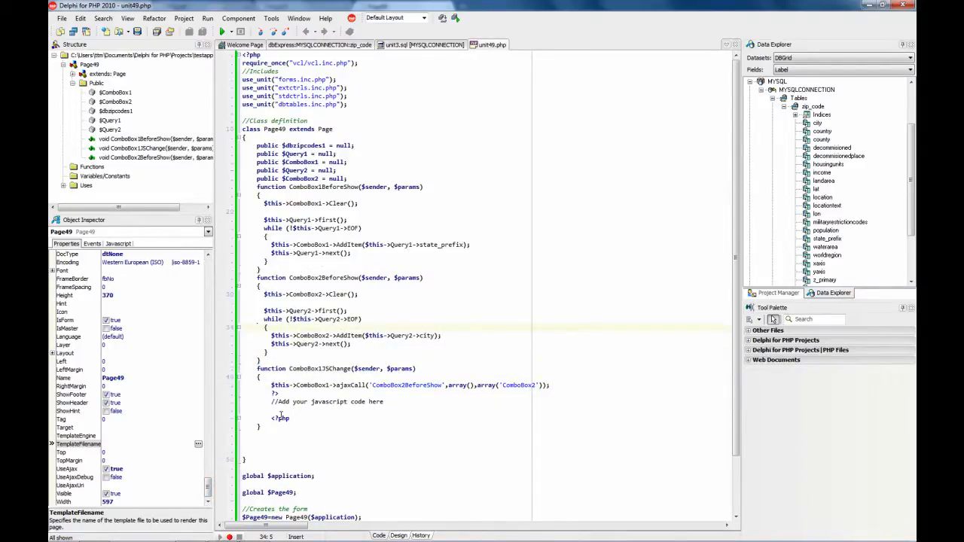
In ComboBox2BeforeShow pass $state from ComboBox1 as Query2->Params, reopen the query, and run the page.
{"action": "double_click", "coordinate": [324, 277]}
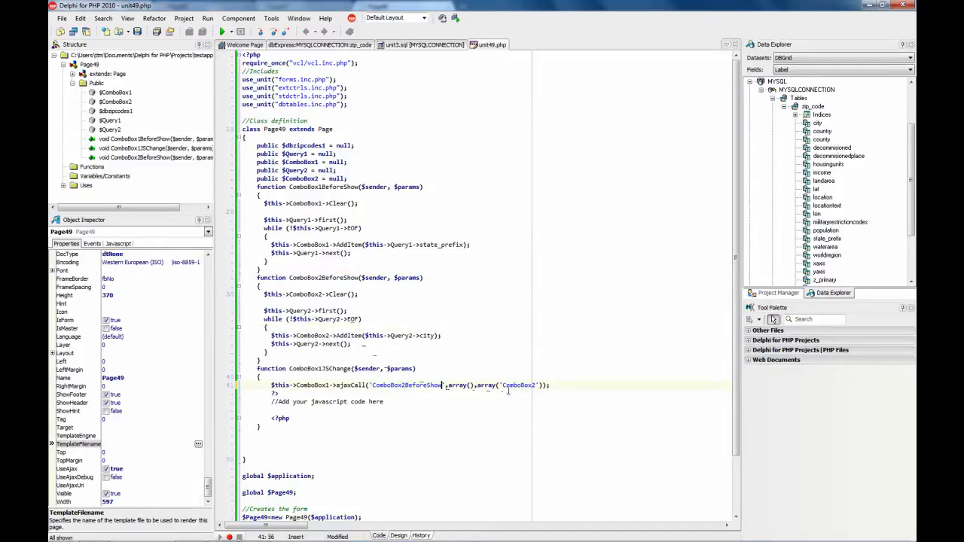
{"action": "mouse_move", "coordinate": [383, 302]}
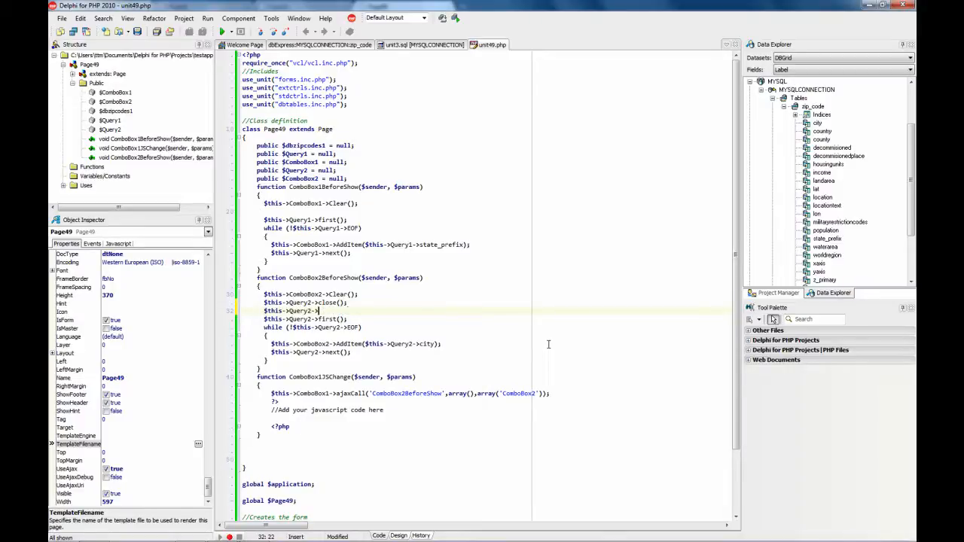
{"action": "type", "text": "Params=array"}
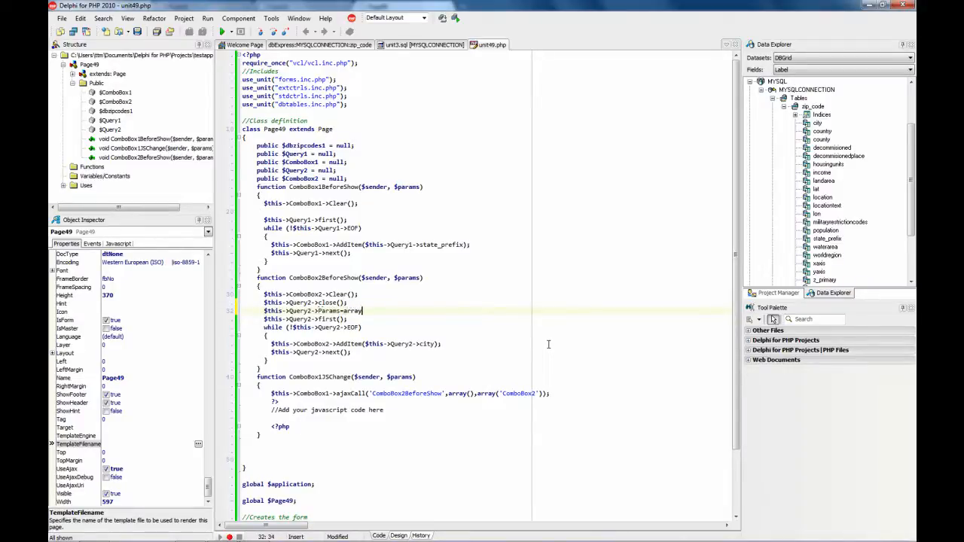
{"action": "type", "text": "($state);"}
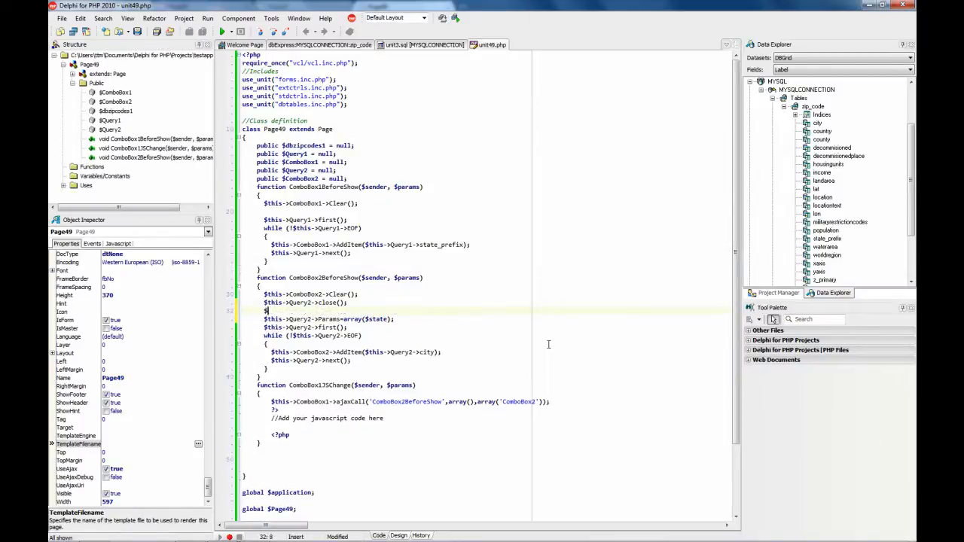
{"action": "type", "text": "state=$this"}
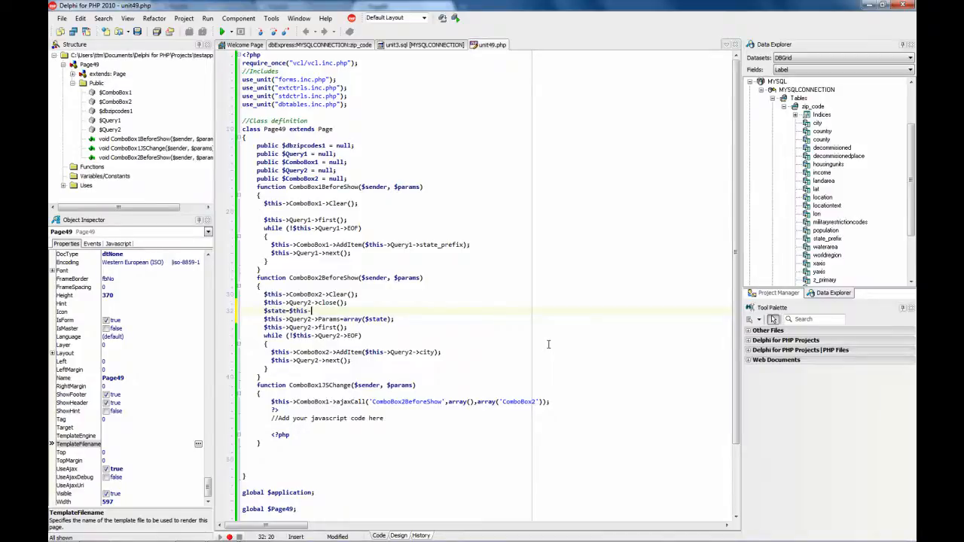
{"action": "type", "text": "->Items["}
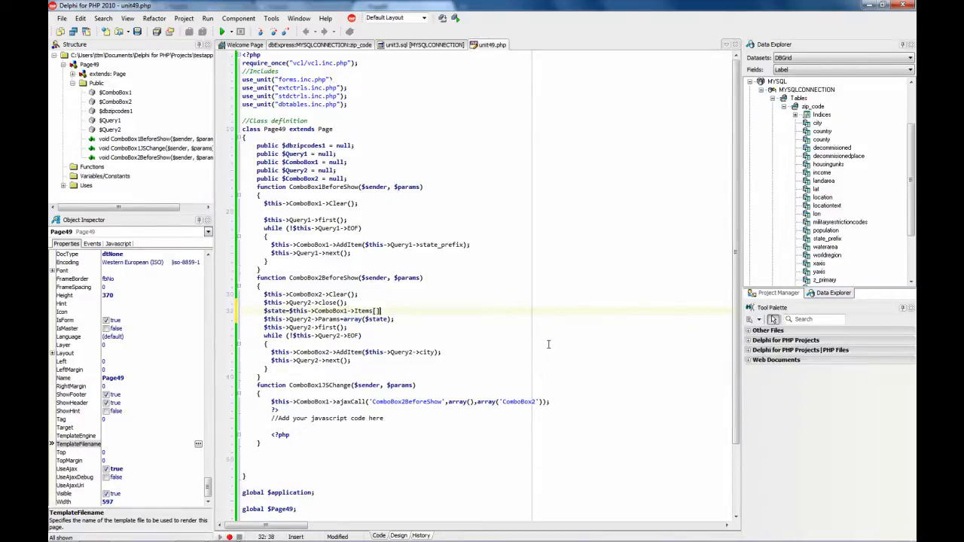
{"action": "type", "text": "$this->ComboBox1->ItemIndex"}
{"action": "left_click", "coordinate": [409, 402]}
{"action": "type", "text": "echo "}
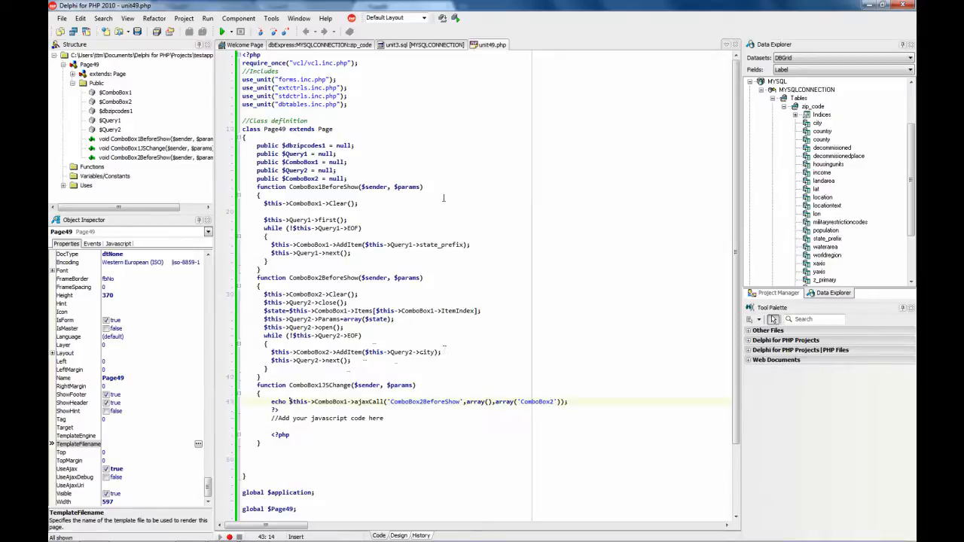
{"action": "left_click", "coordinate": [223, 30]}
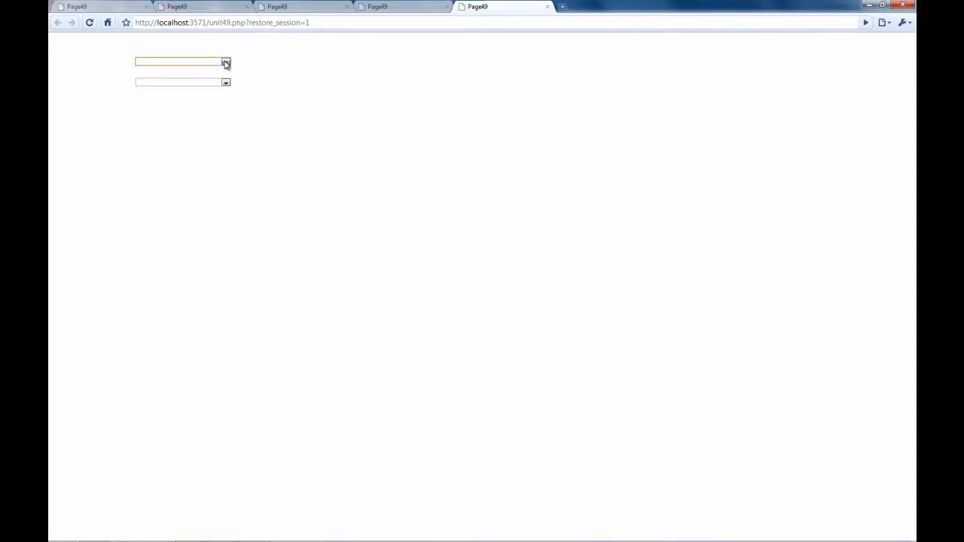
Choose CA in the first combo and SCOTTS VALLEY from the filled city list.
{"action": "left_click", "coordinate": [225, 62]}
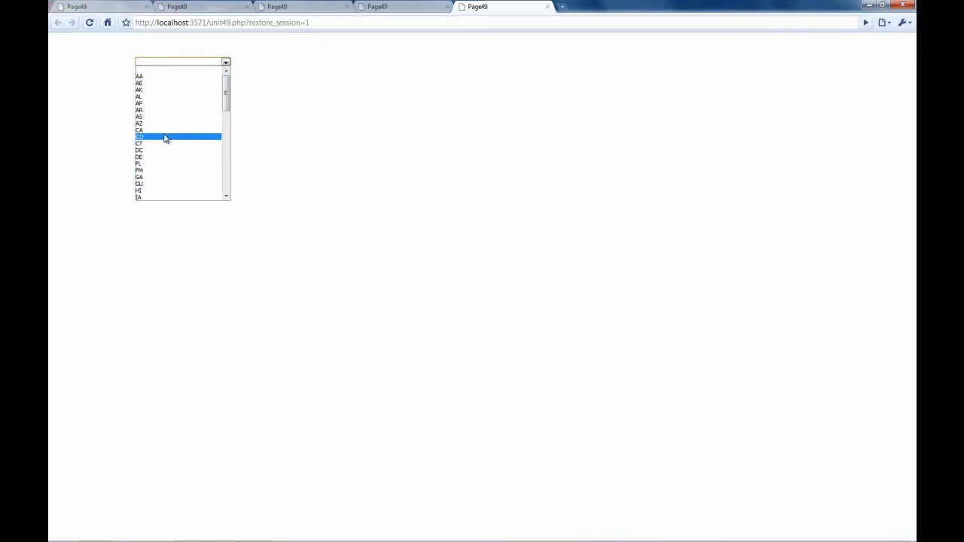
{"action": "left_click", "coordinate": [164, 137]}
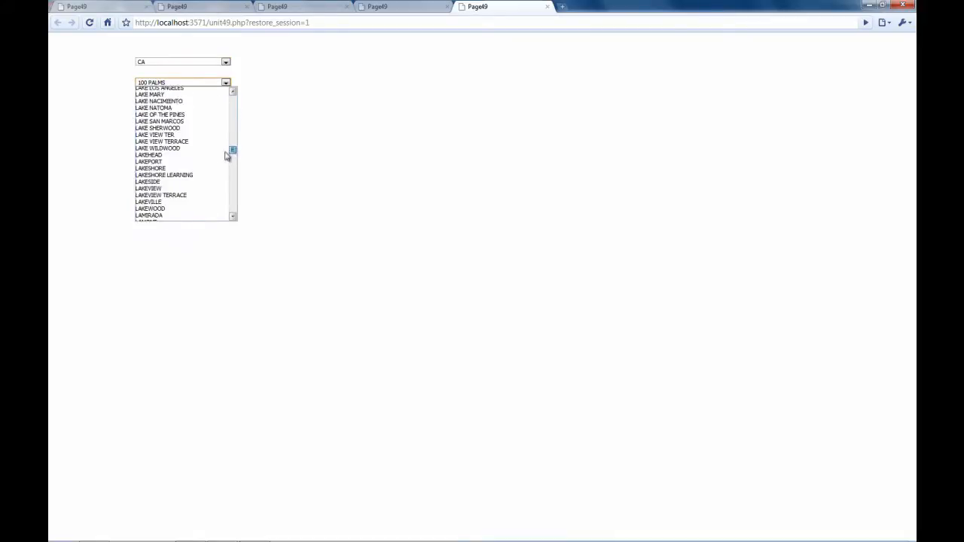
{"action": "scroll", "scroll_direction": "down", "scroll_amount": 3}
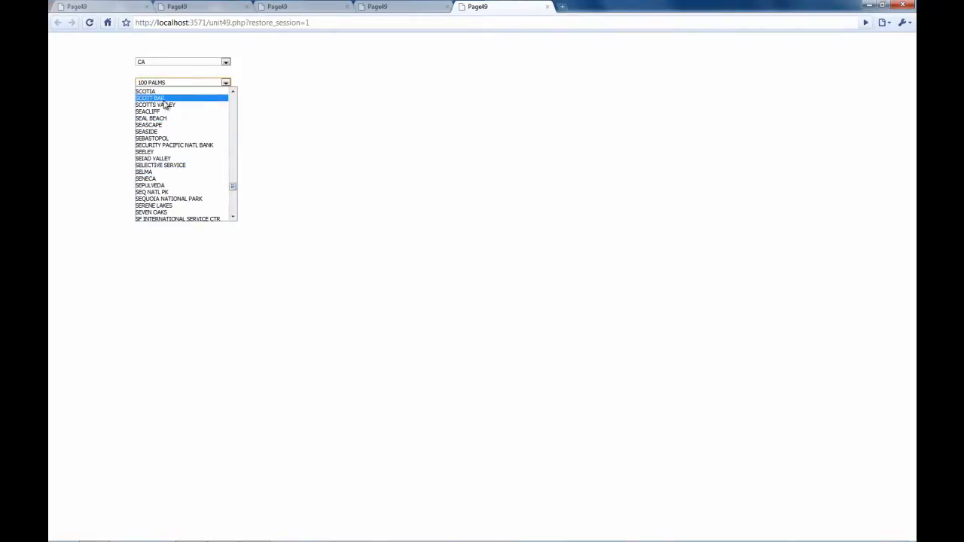
{"action": "left_click", "coordinate": [157, 104]}
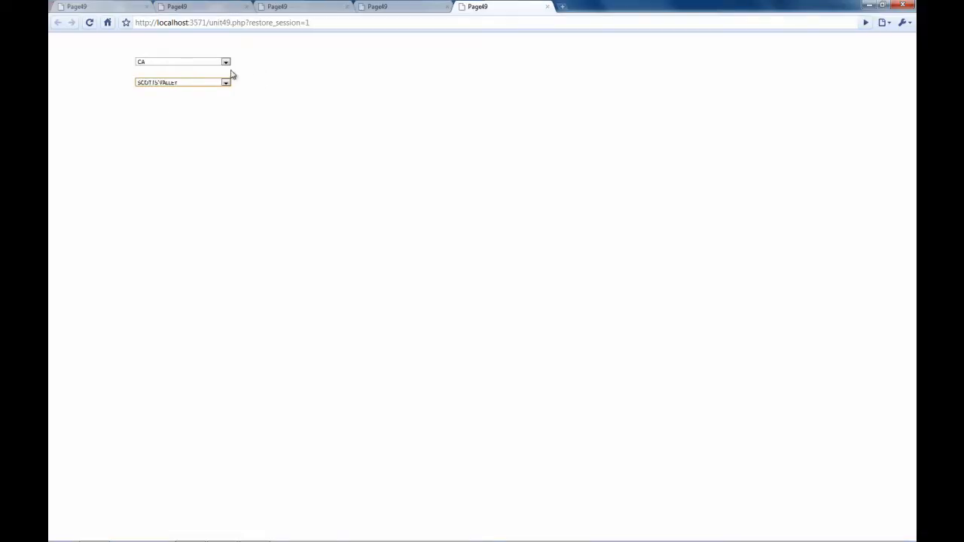
Choose a different state and confirm the second combo refills with its cities.
{"action": "left_click", "coordinate": [226, 81]}
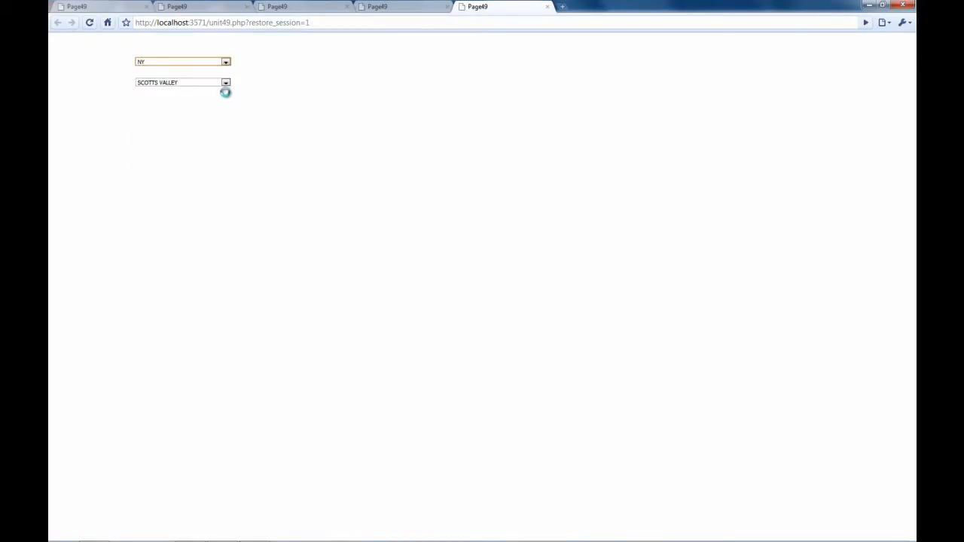
{"action": "left_click", "coordinate": [225, 81]}
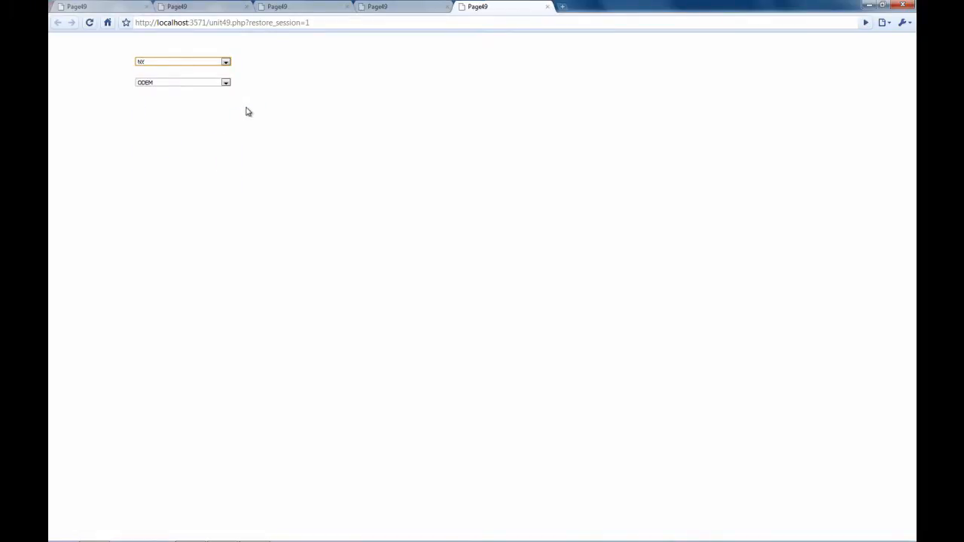
{"action": "left_click", "coordinate": [226, 81]}
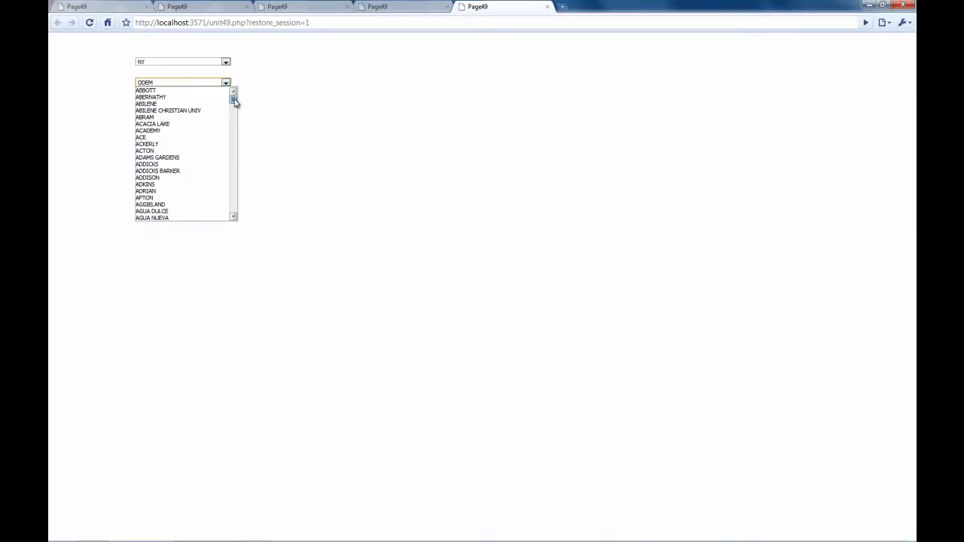